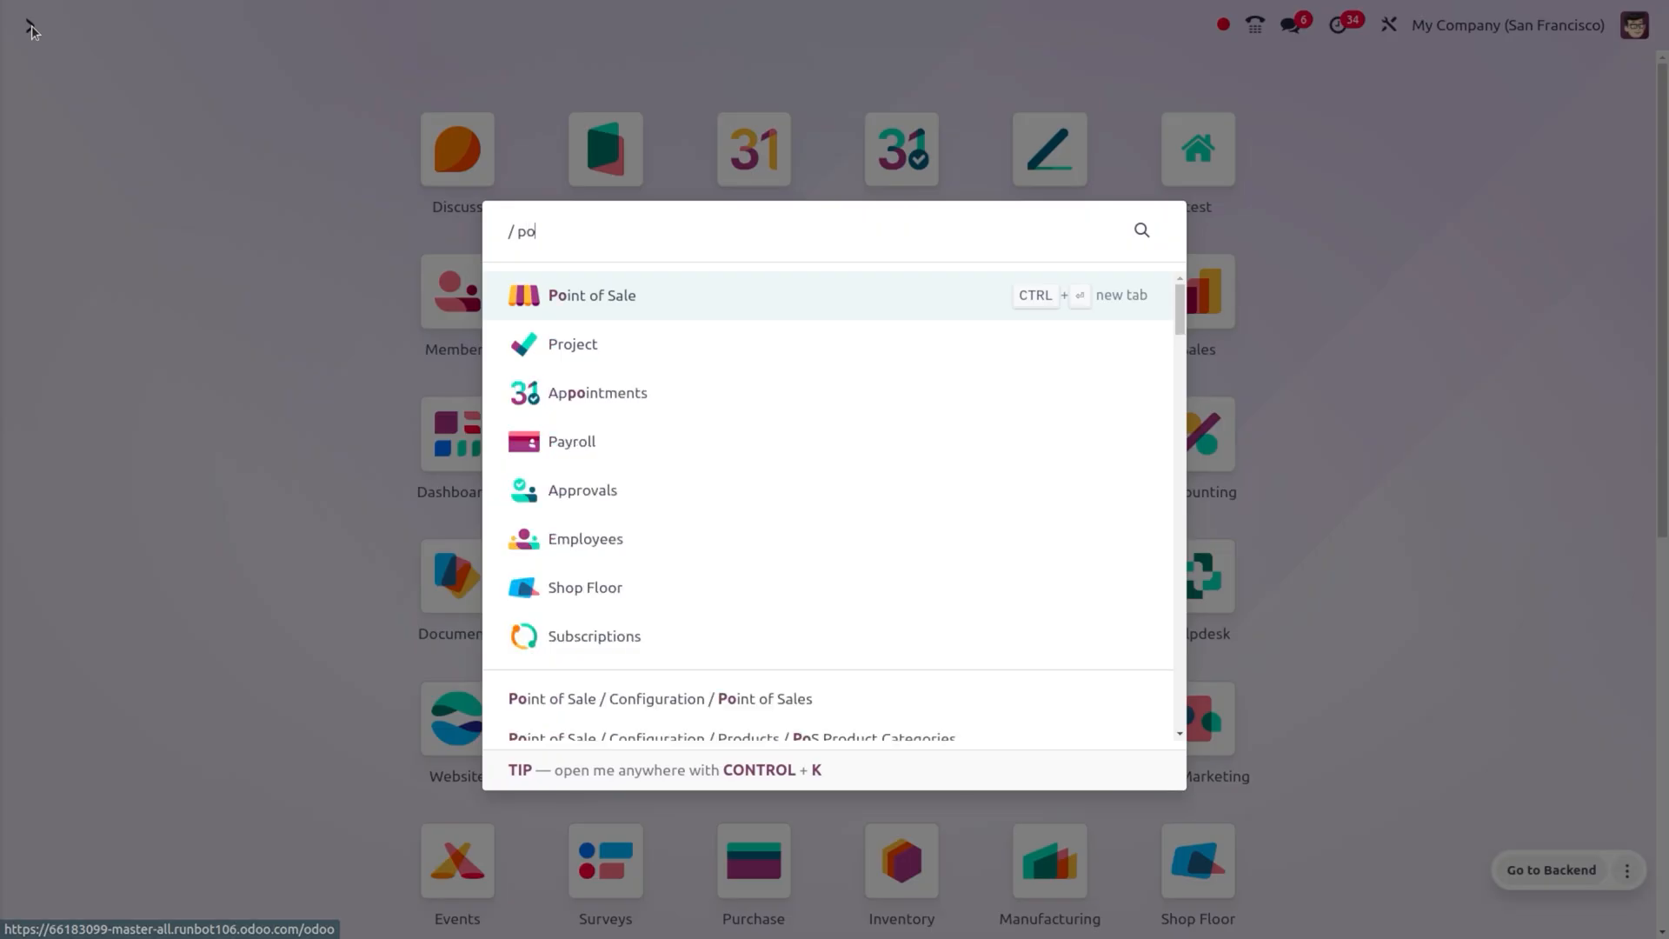
Open the Point of Sale dashboard showing the Furniture, Clothes, Bakery, Restaurant and Bar shops.
left_click(591, 296)
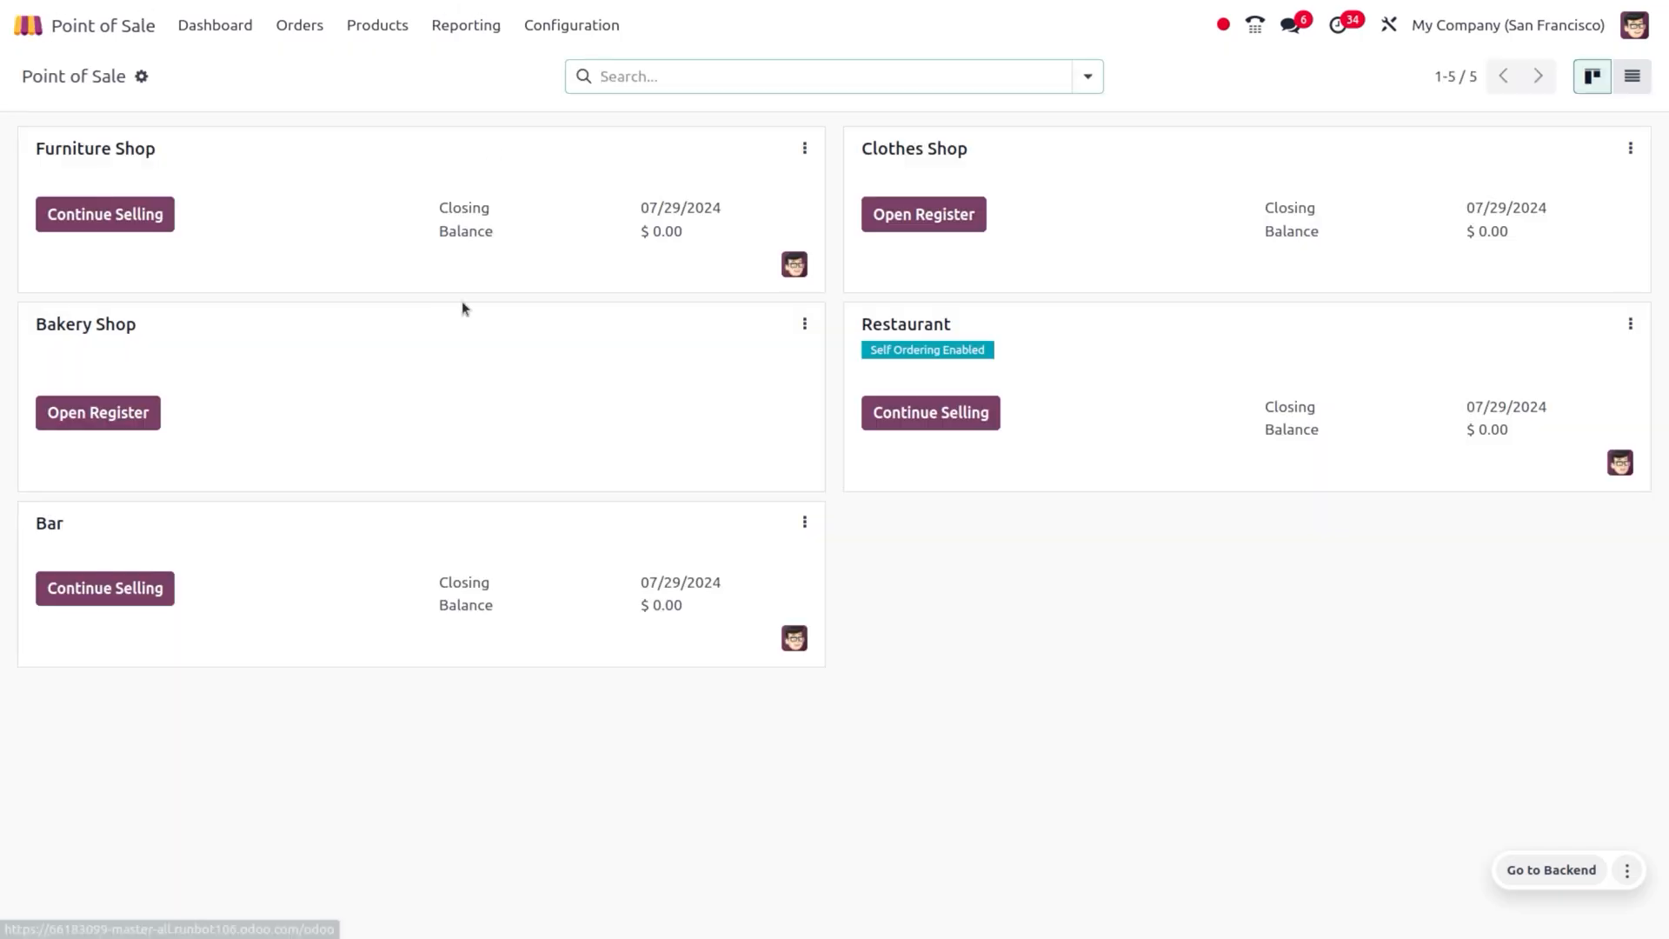
mouse_move(558, 290)
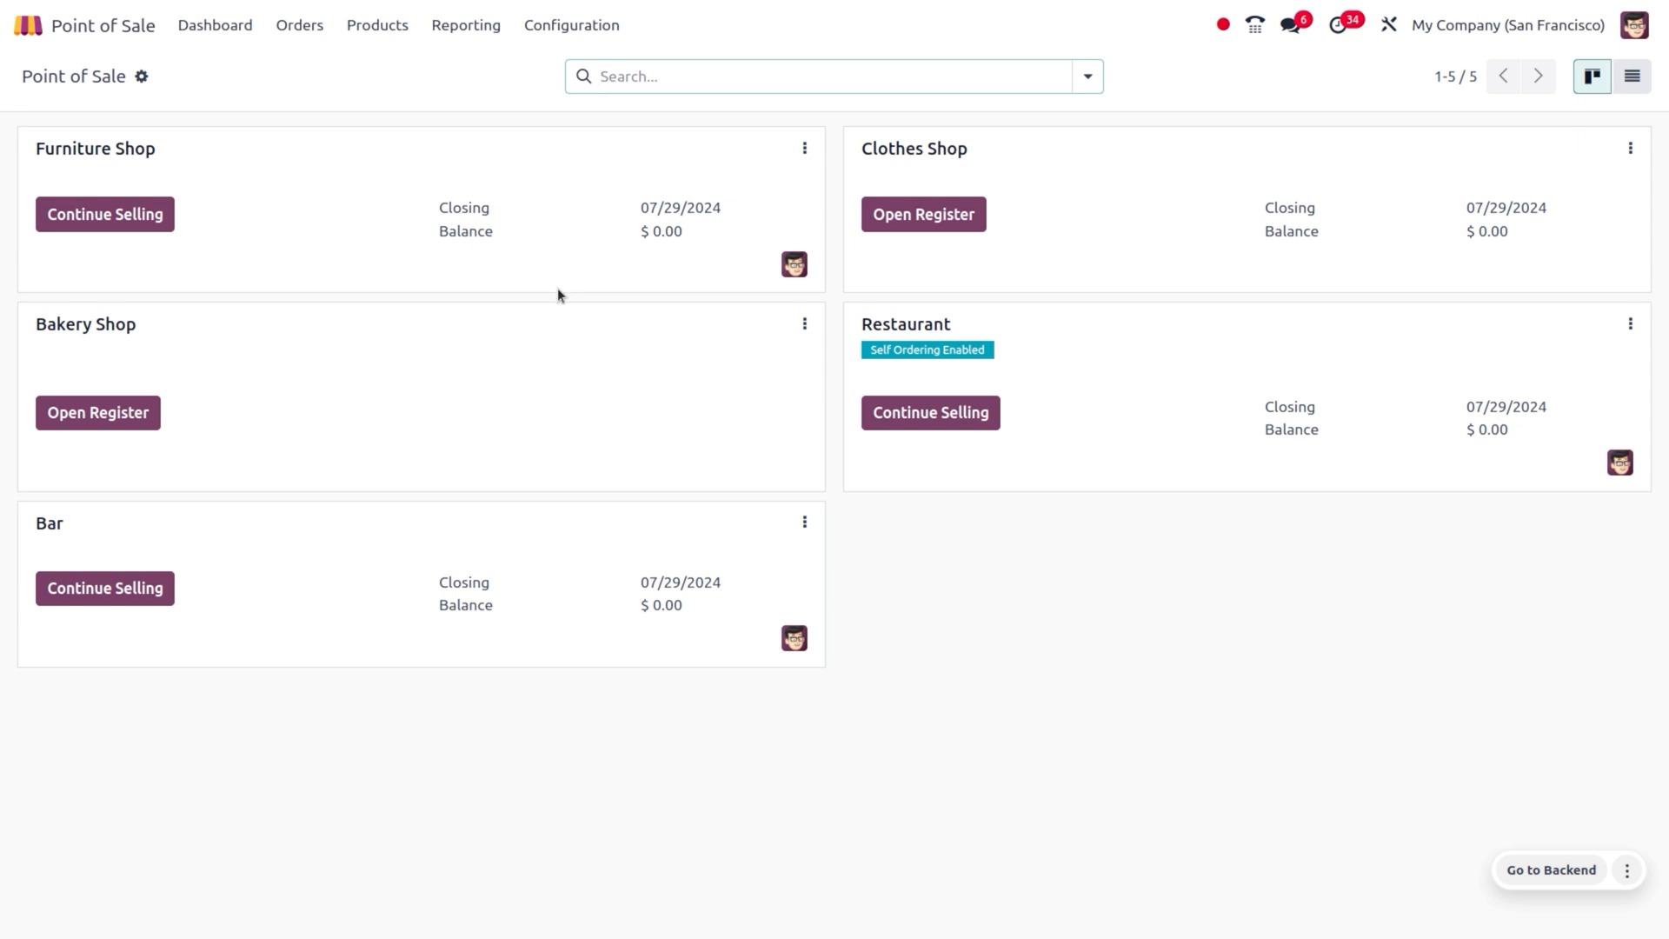
mouse_move(401, 631)
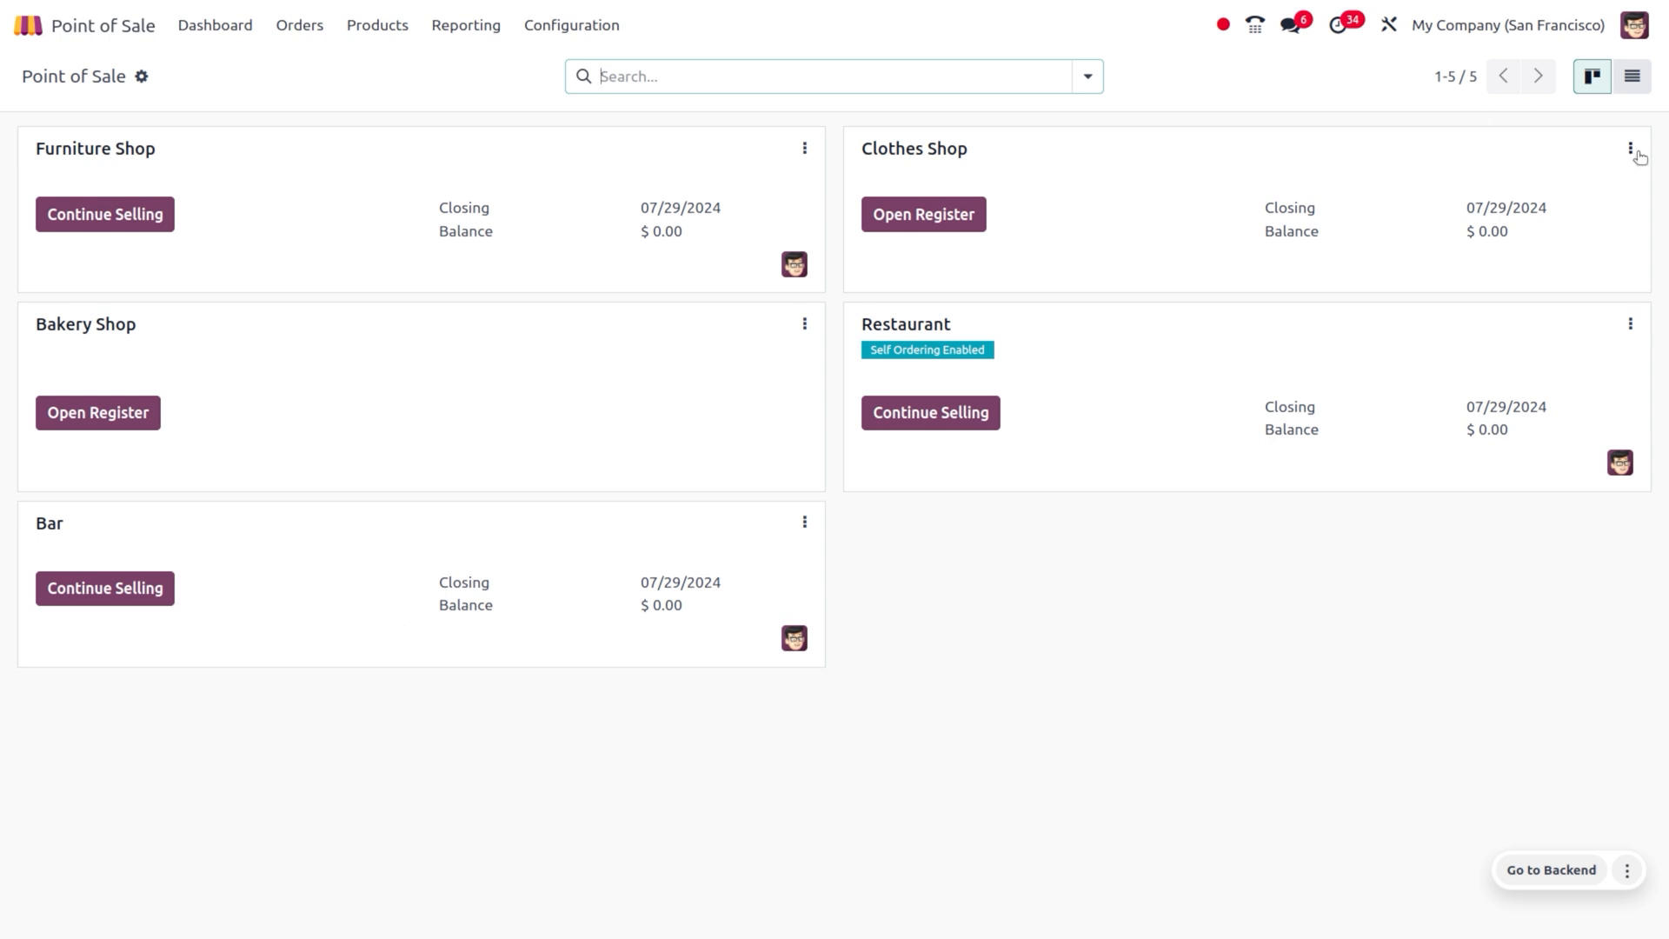
left_click(1629, 148)
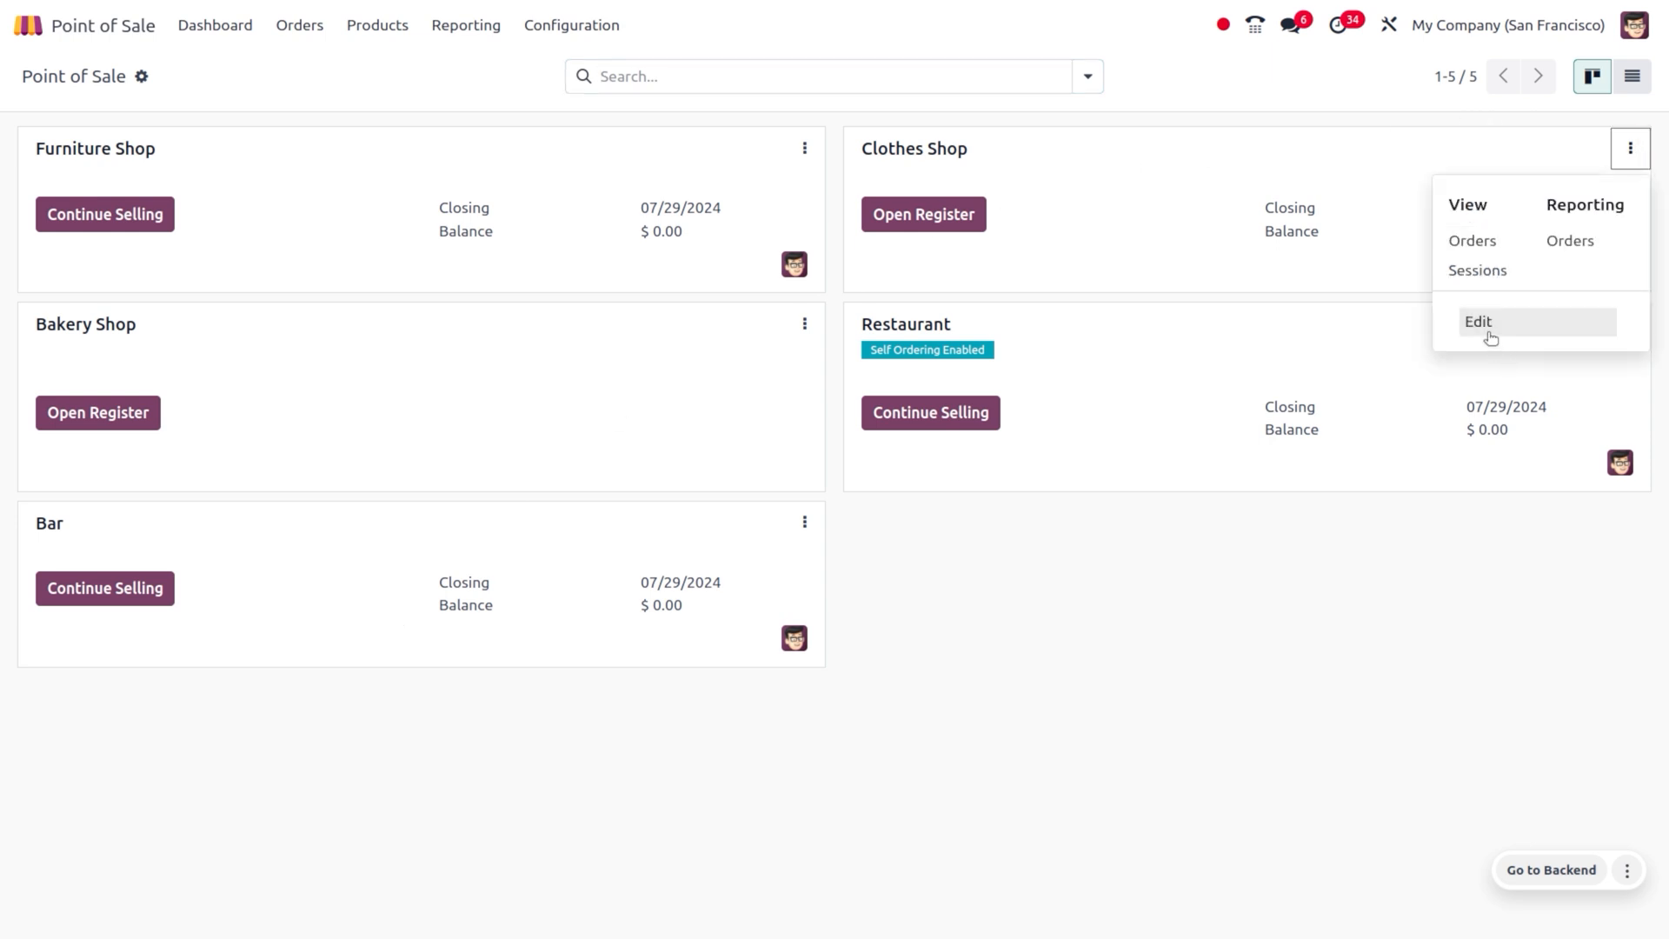
left_click(1478, 322)
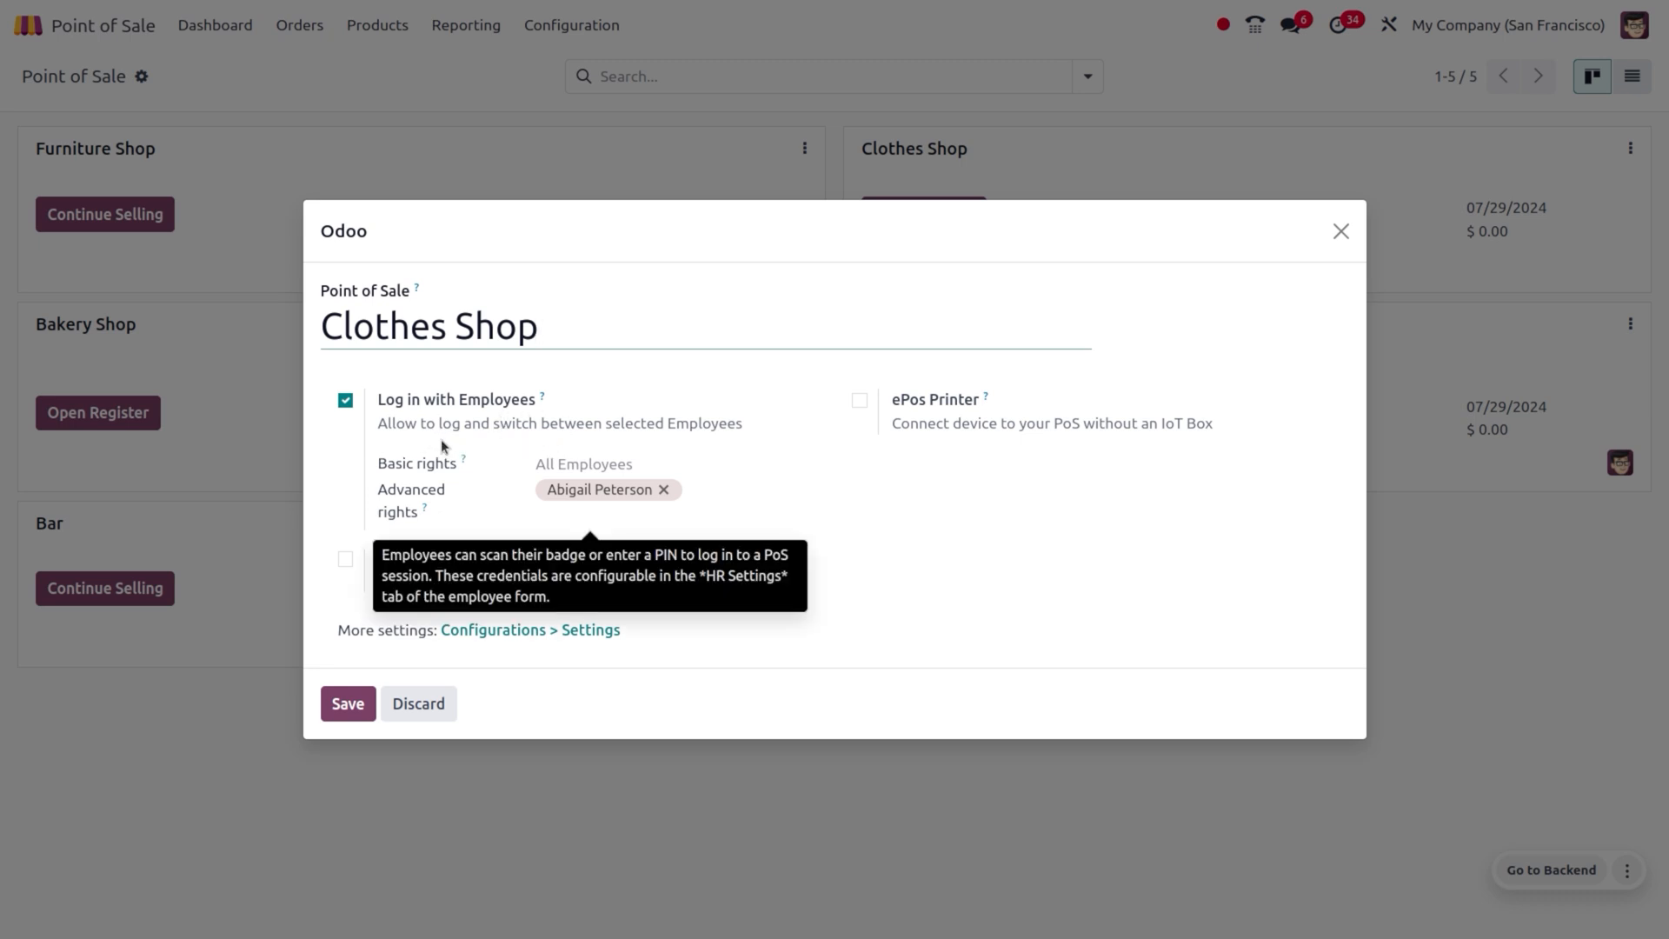
left_click(537, 325)
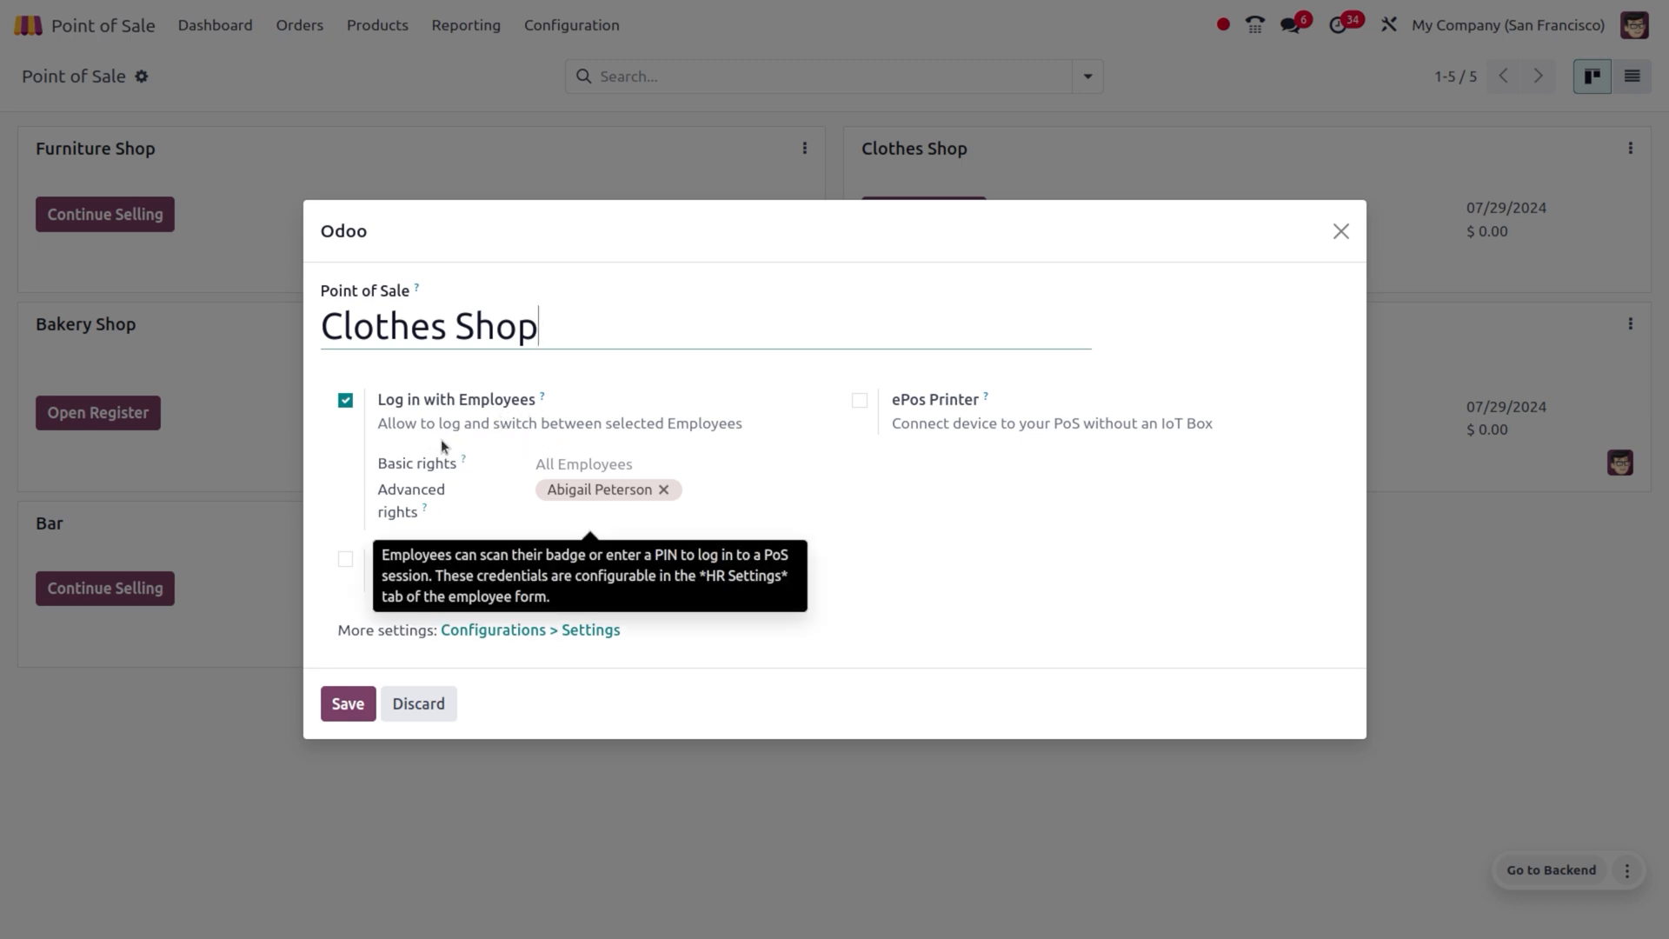
mouse_move(480, 436)
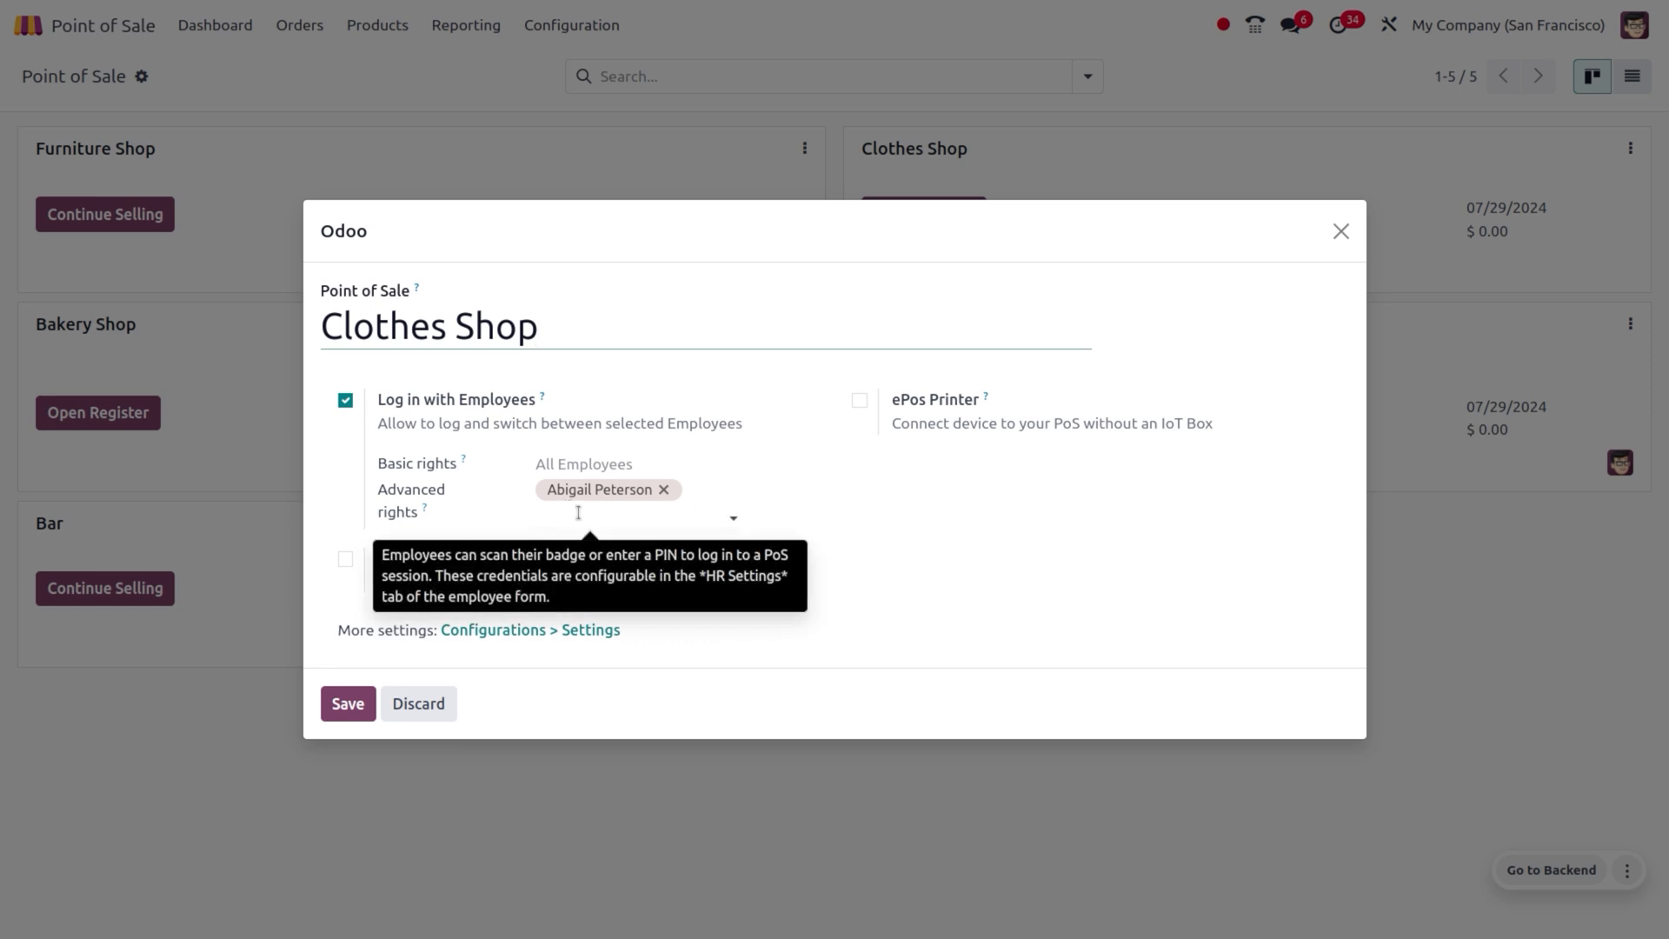
mouse_move(841, 541)
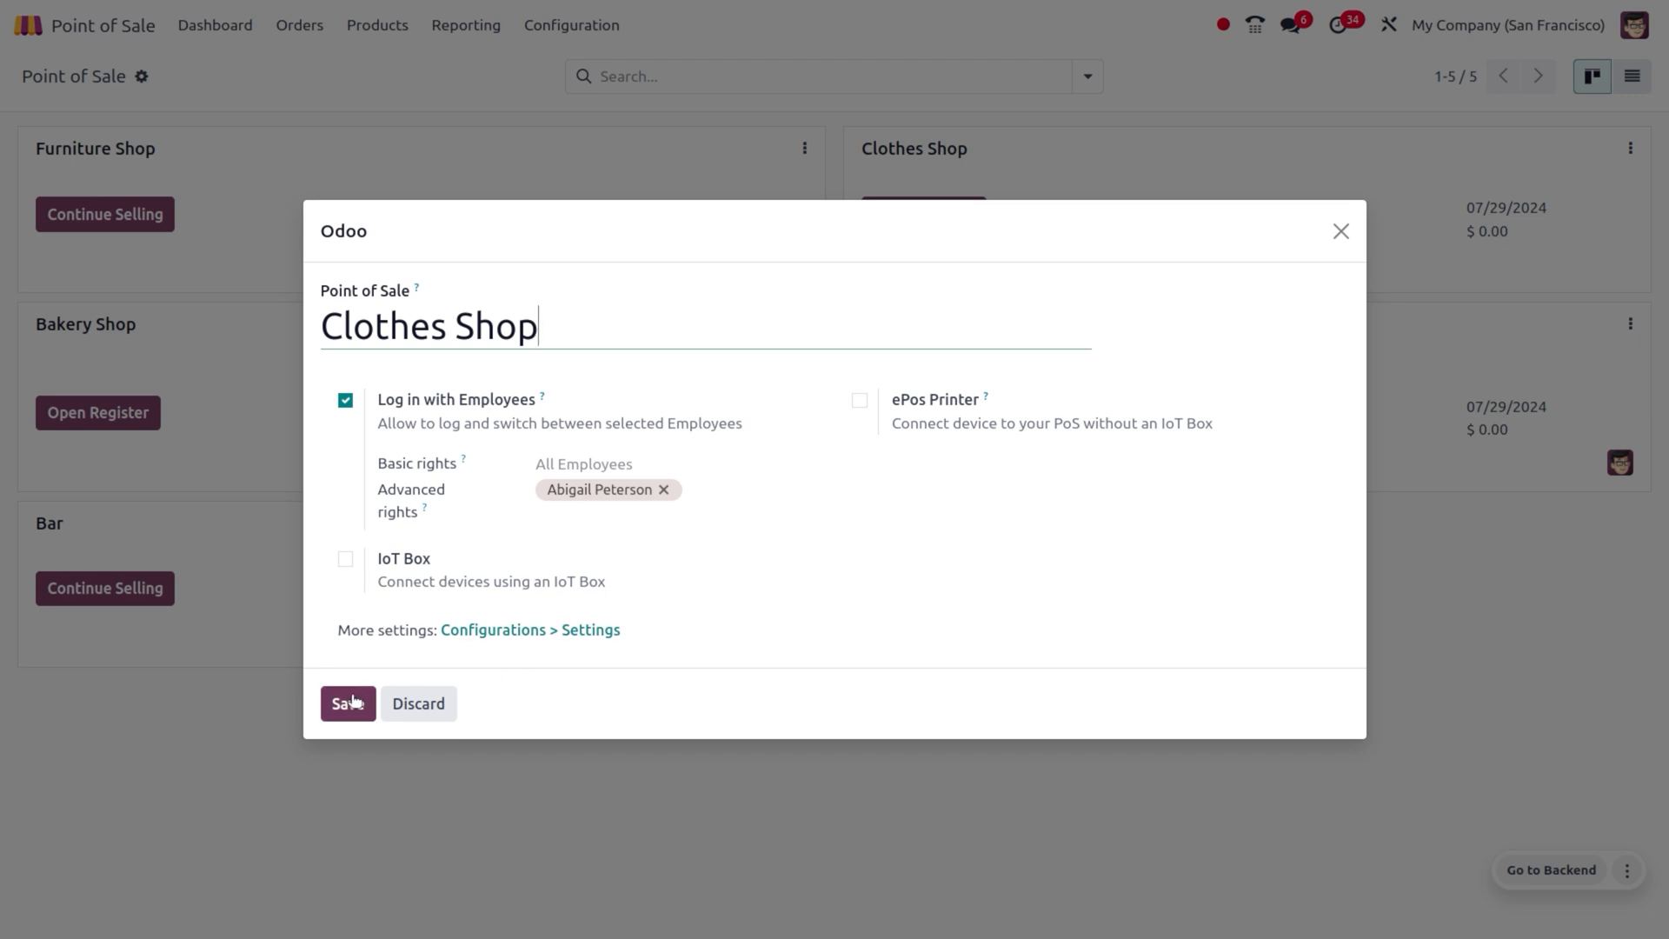
left_click(348, 702)
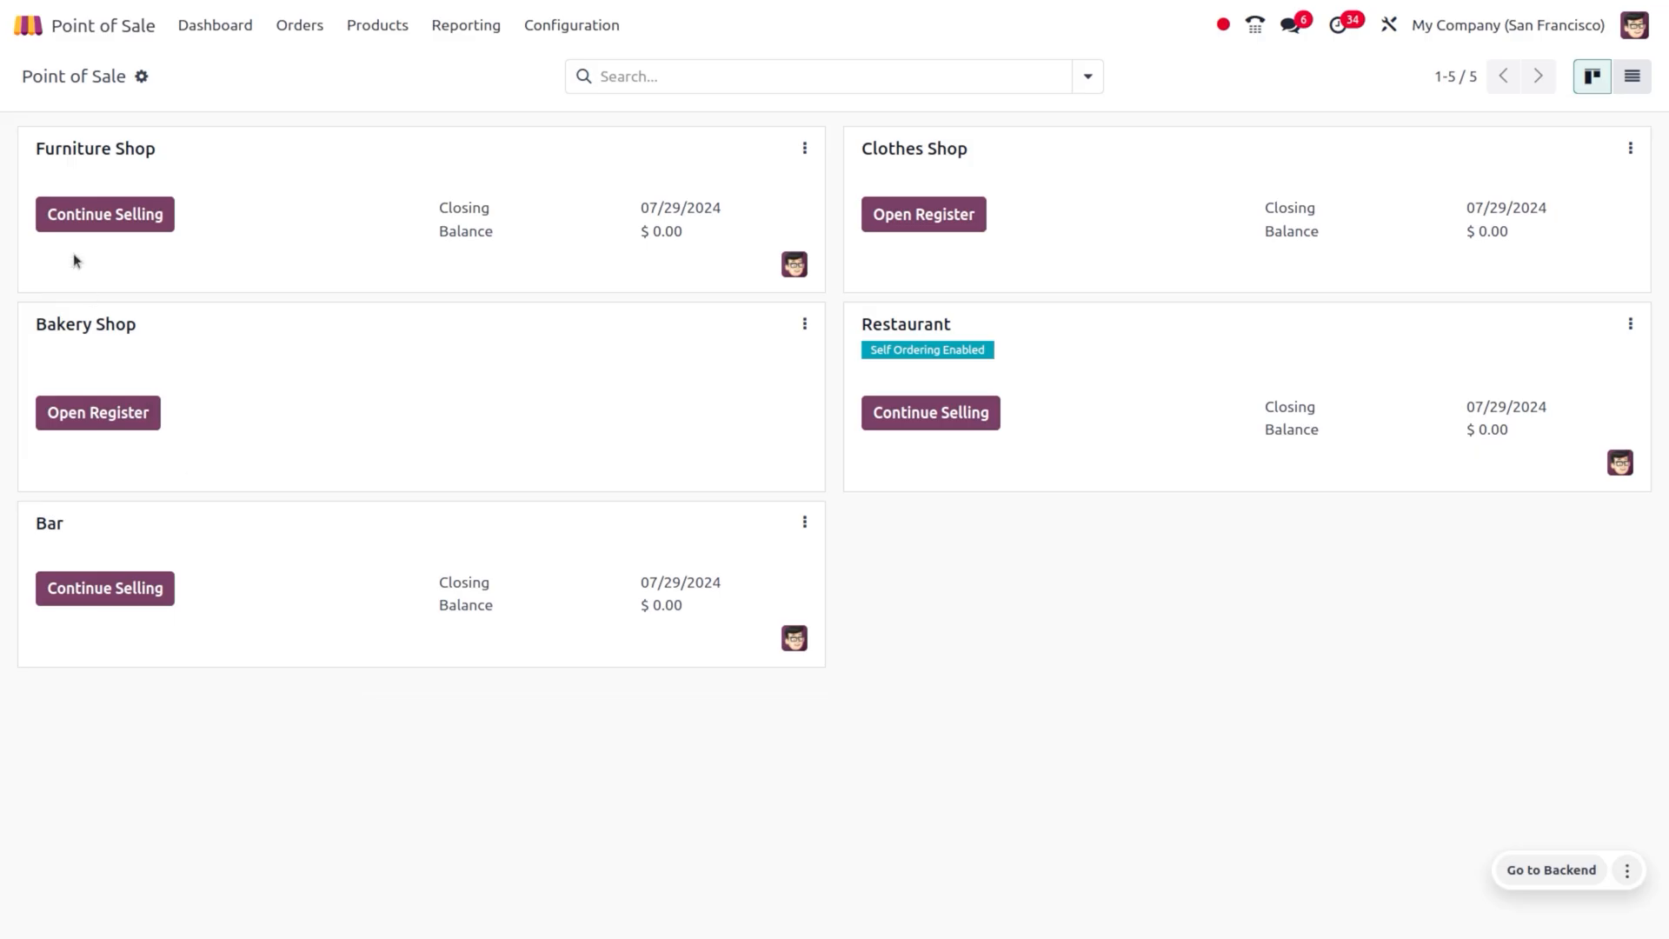
left_click(30, 24)
type("/ em")
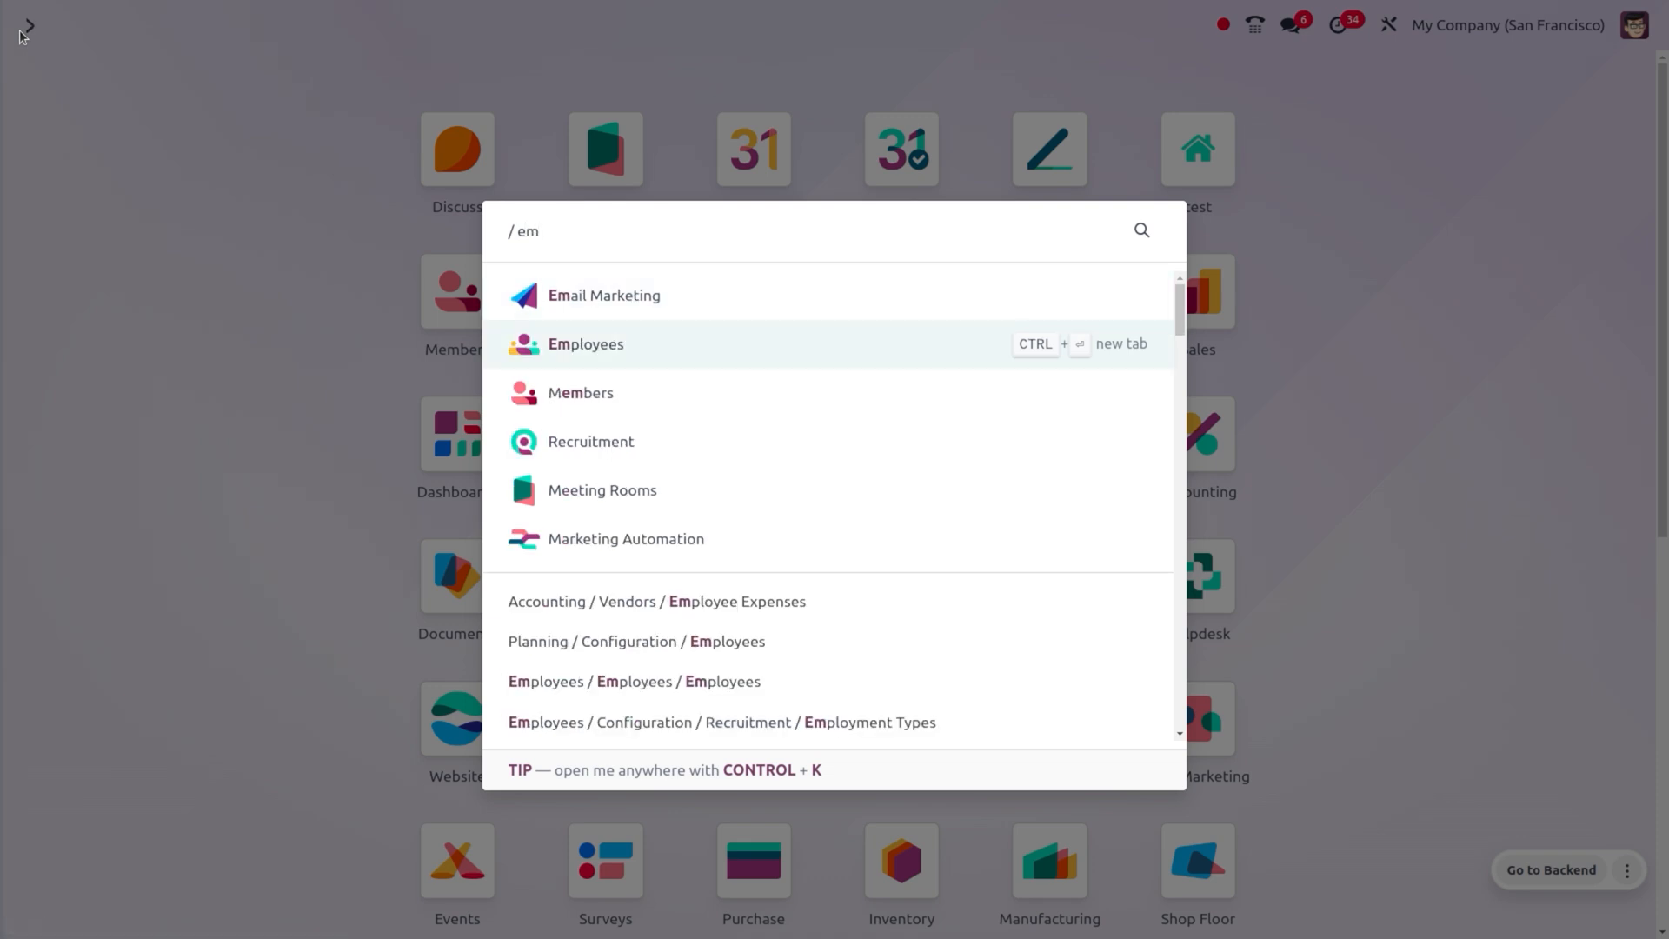
left_click(586, 345)
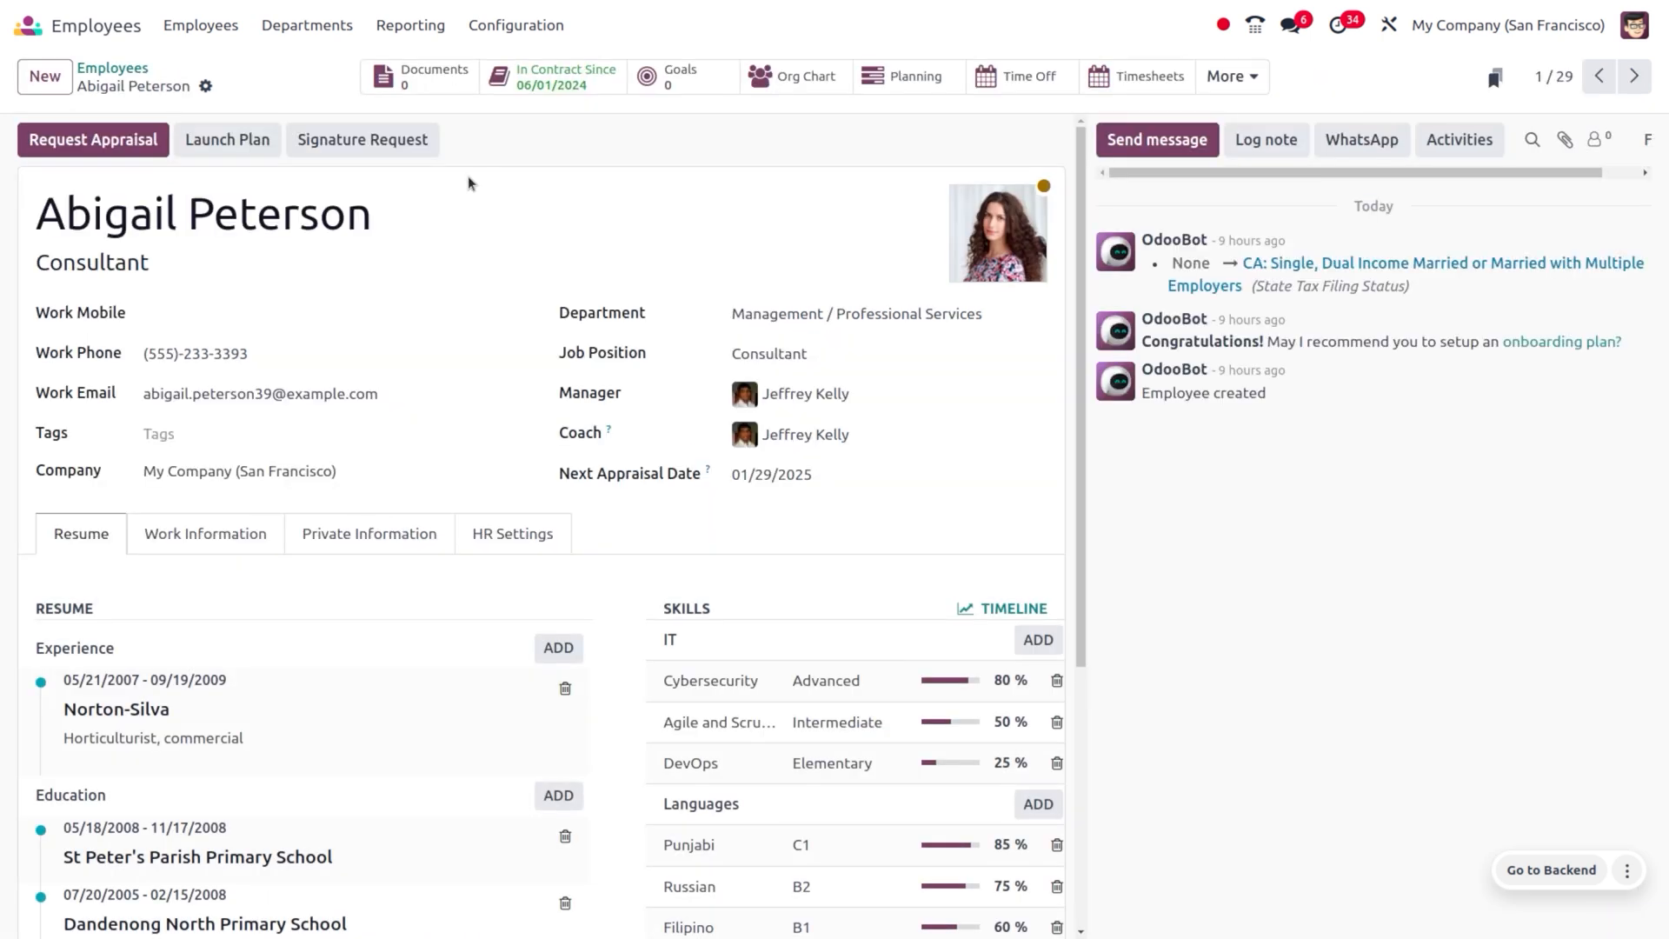
left_click(513, 534)
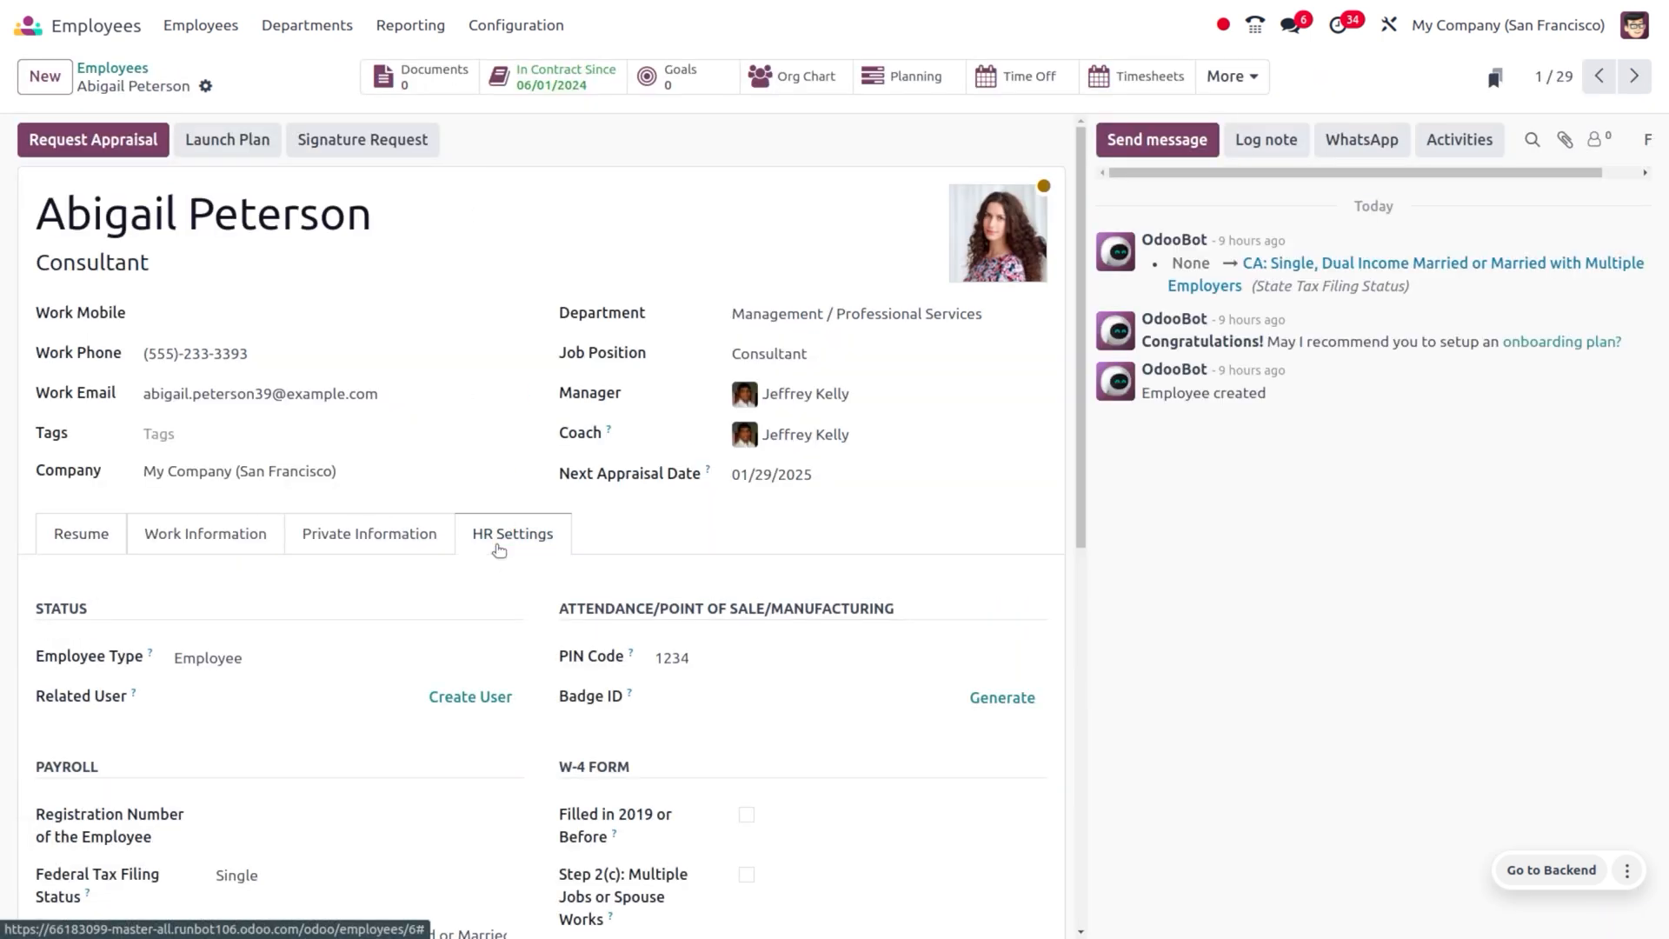
mouse_move(669, 686)
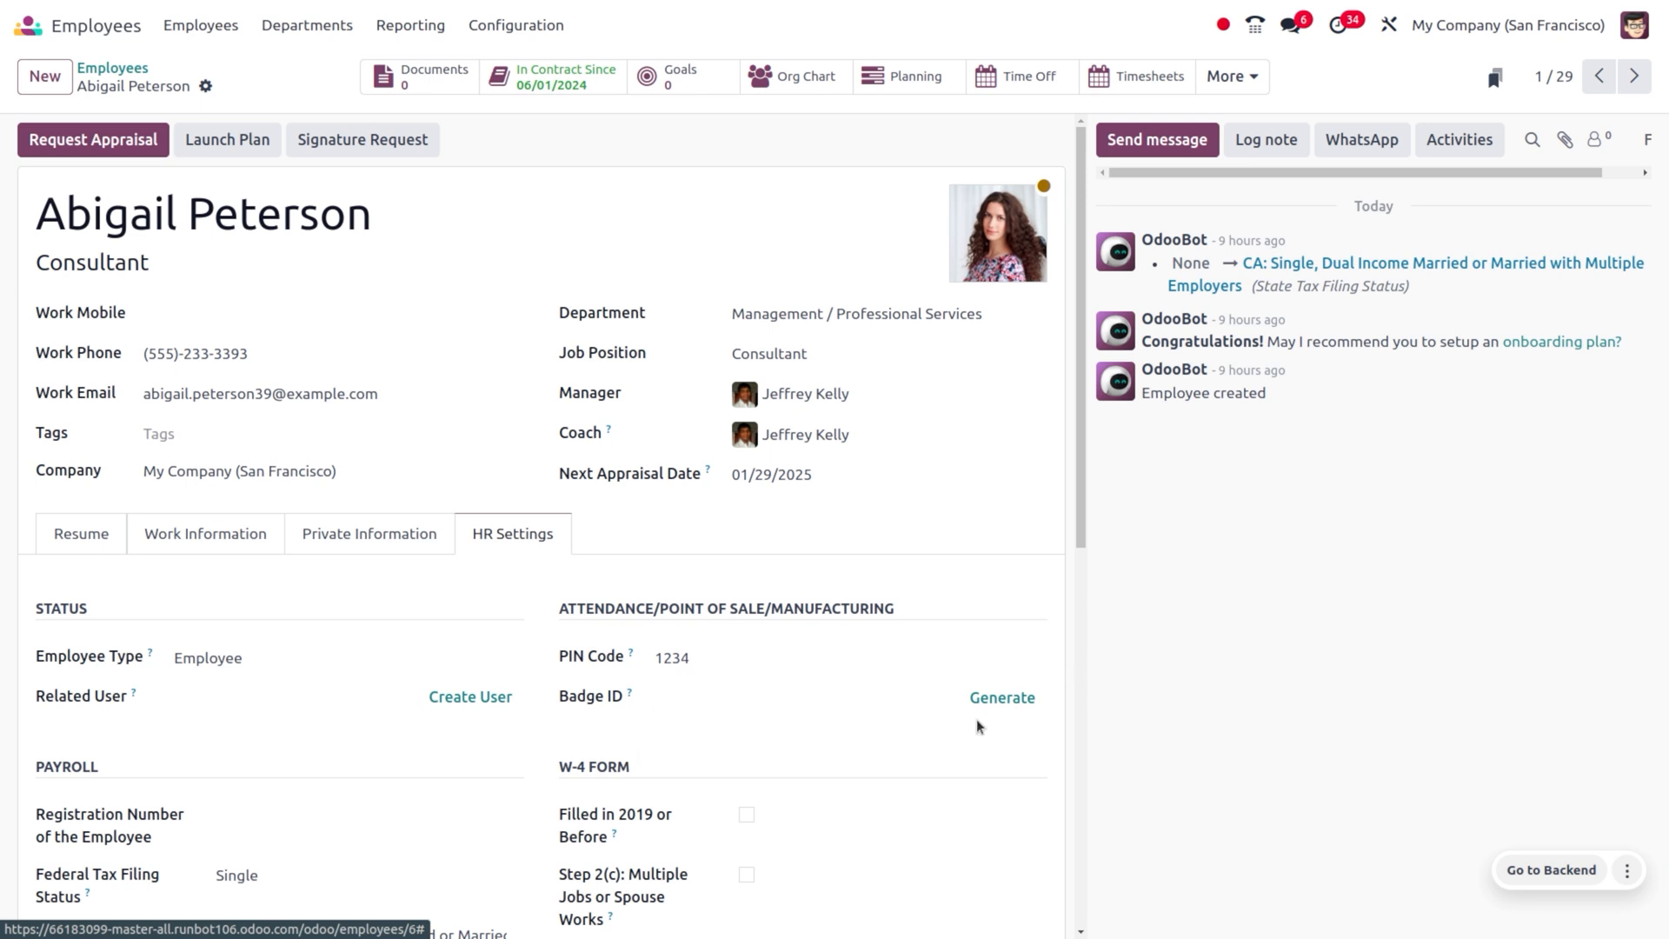
mouse_move(1017, 706)
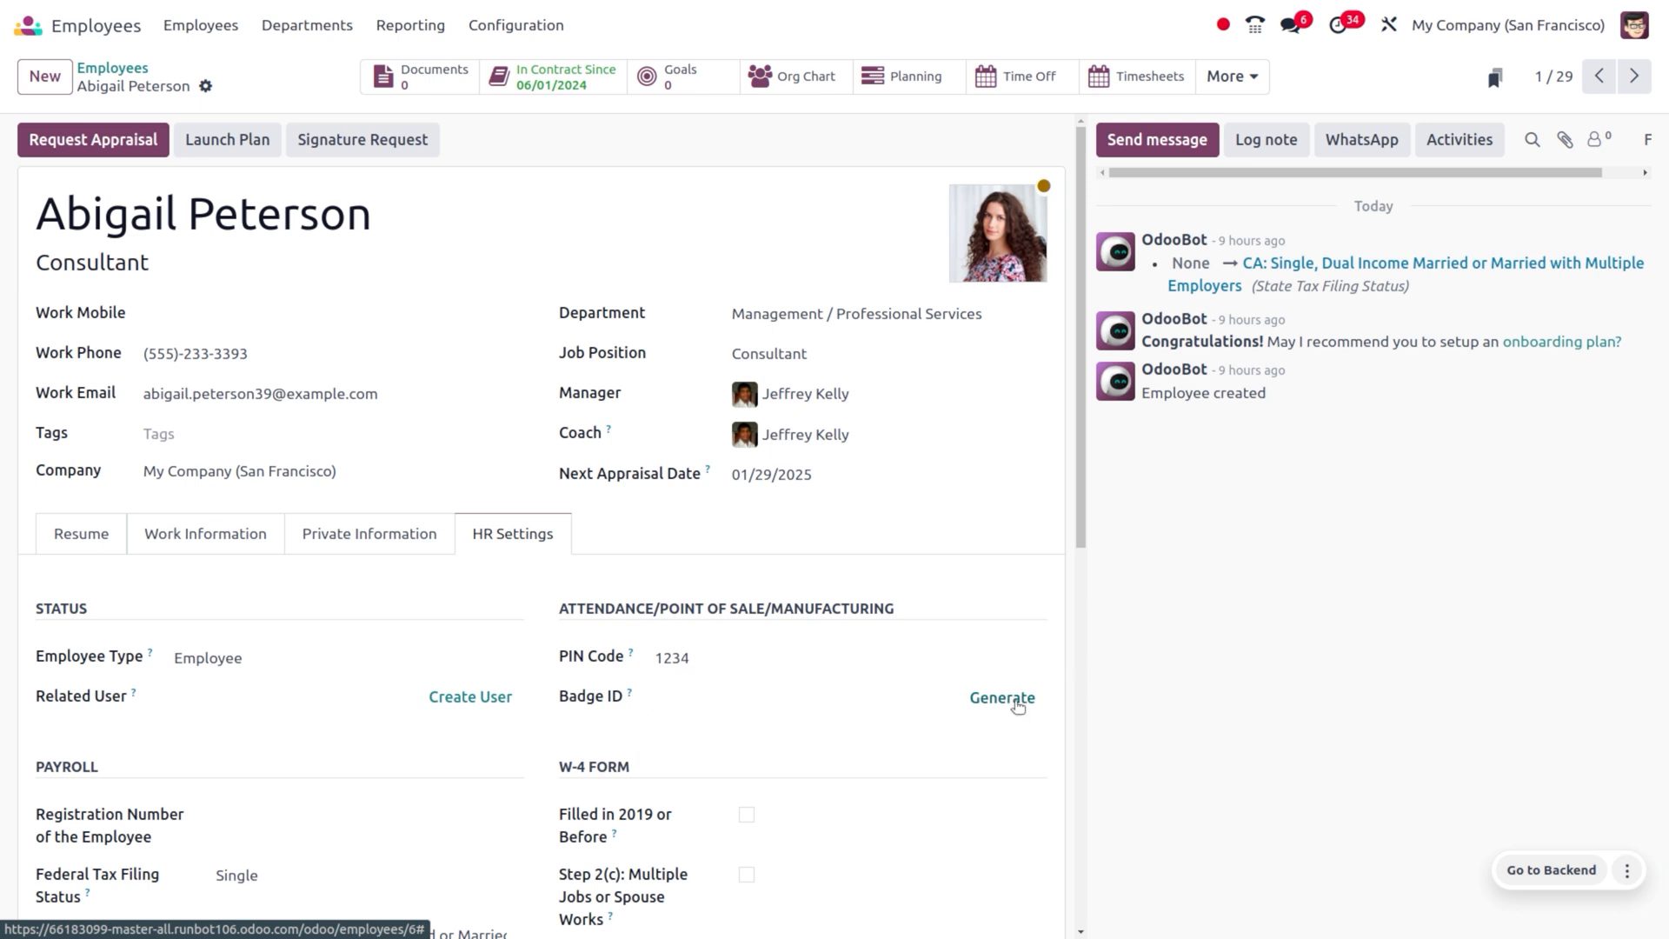
left_click(1001, 697)
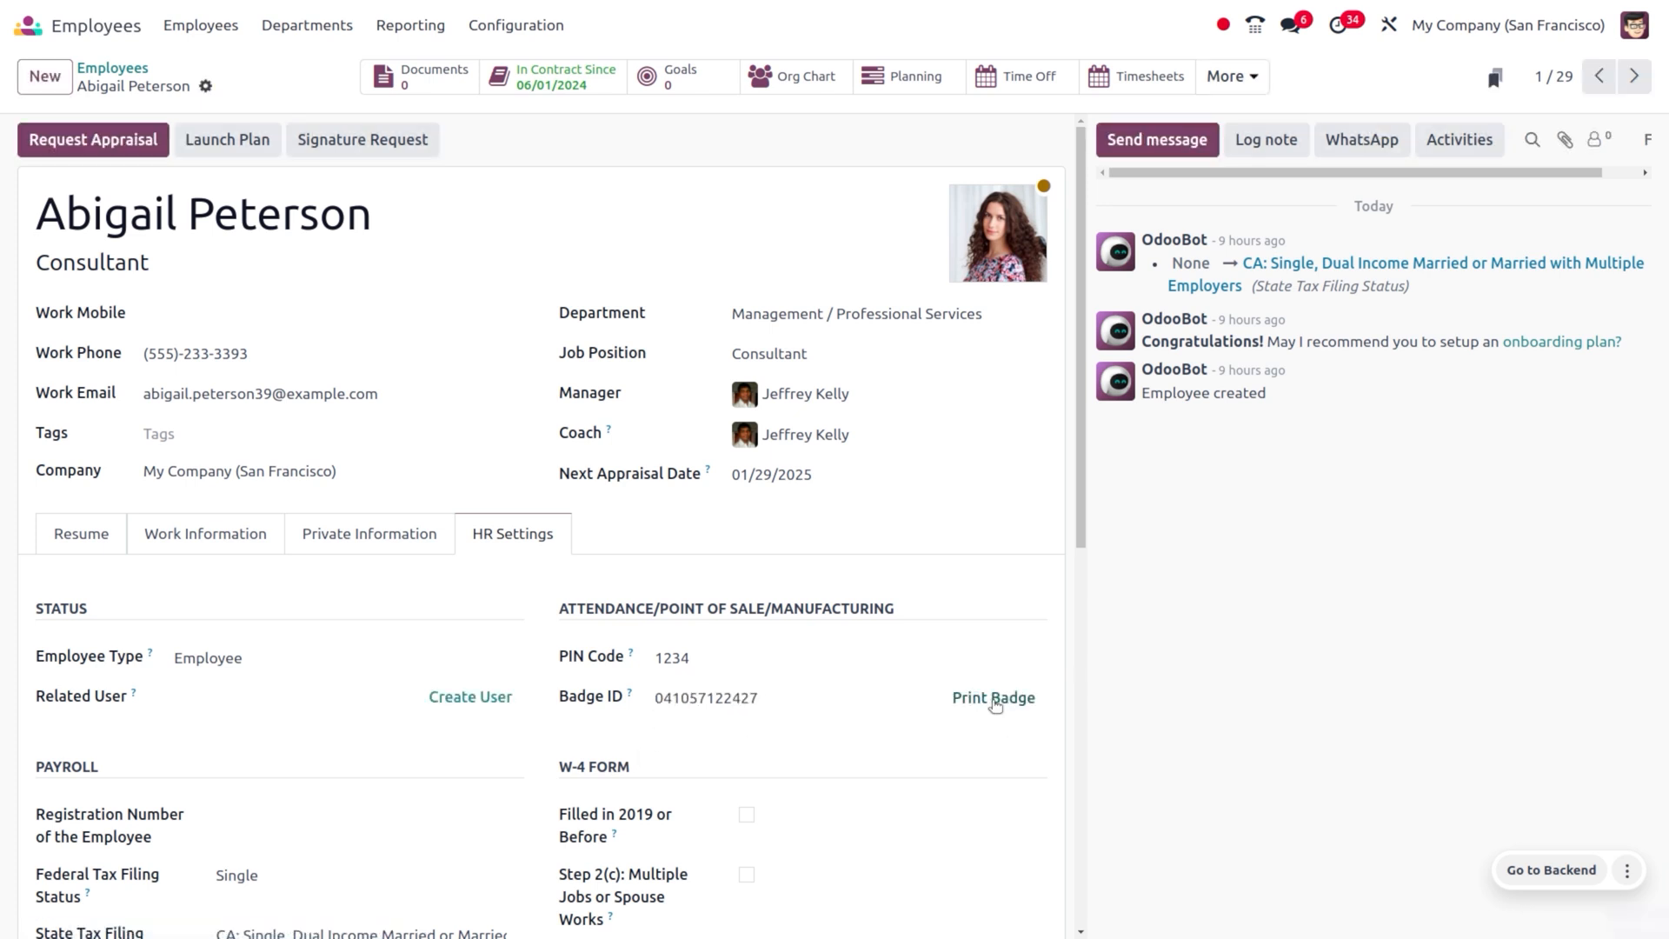
left_click(723, 698)
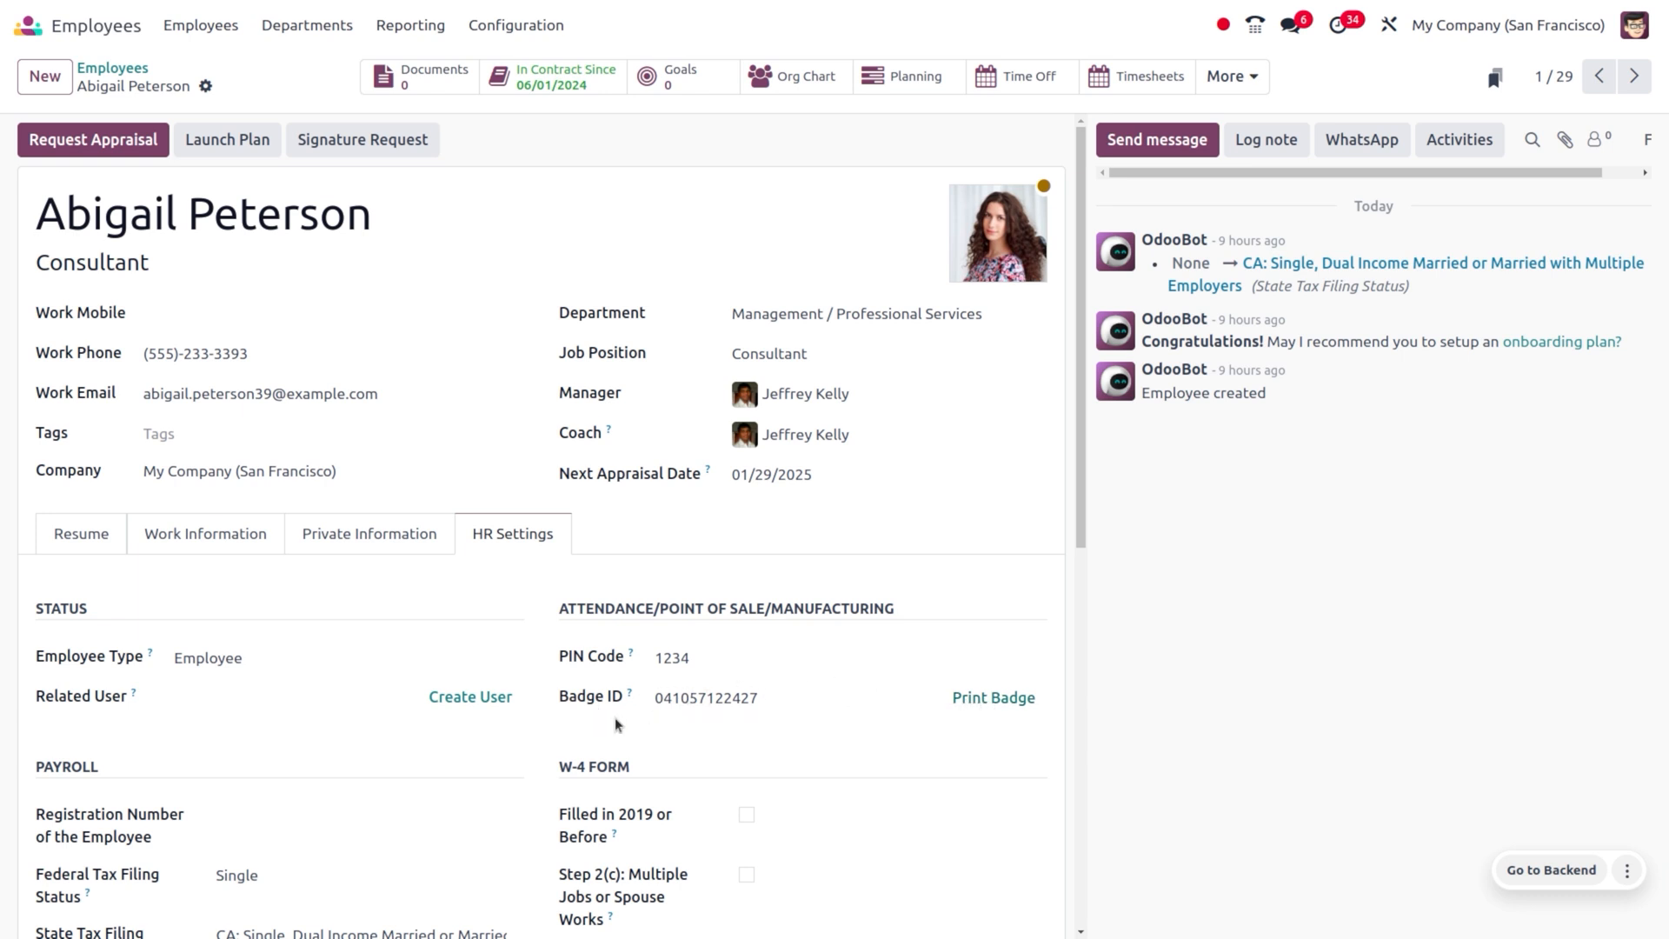
mouse_move(758, 770)
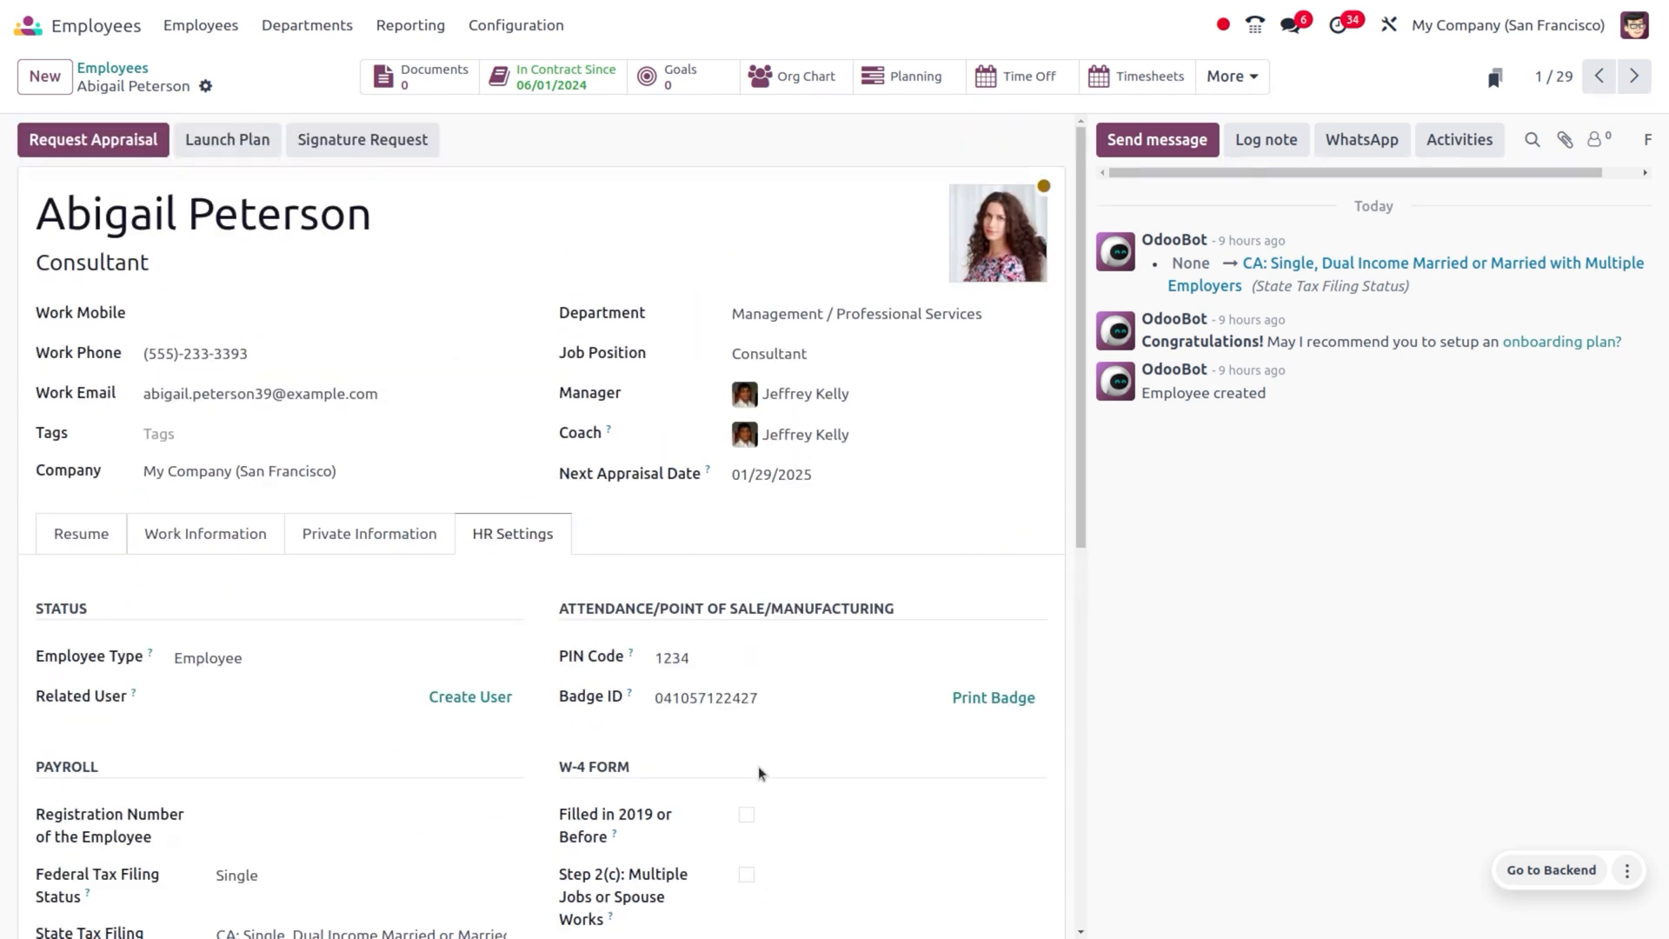
mouse_move(935, 778)
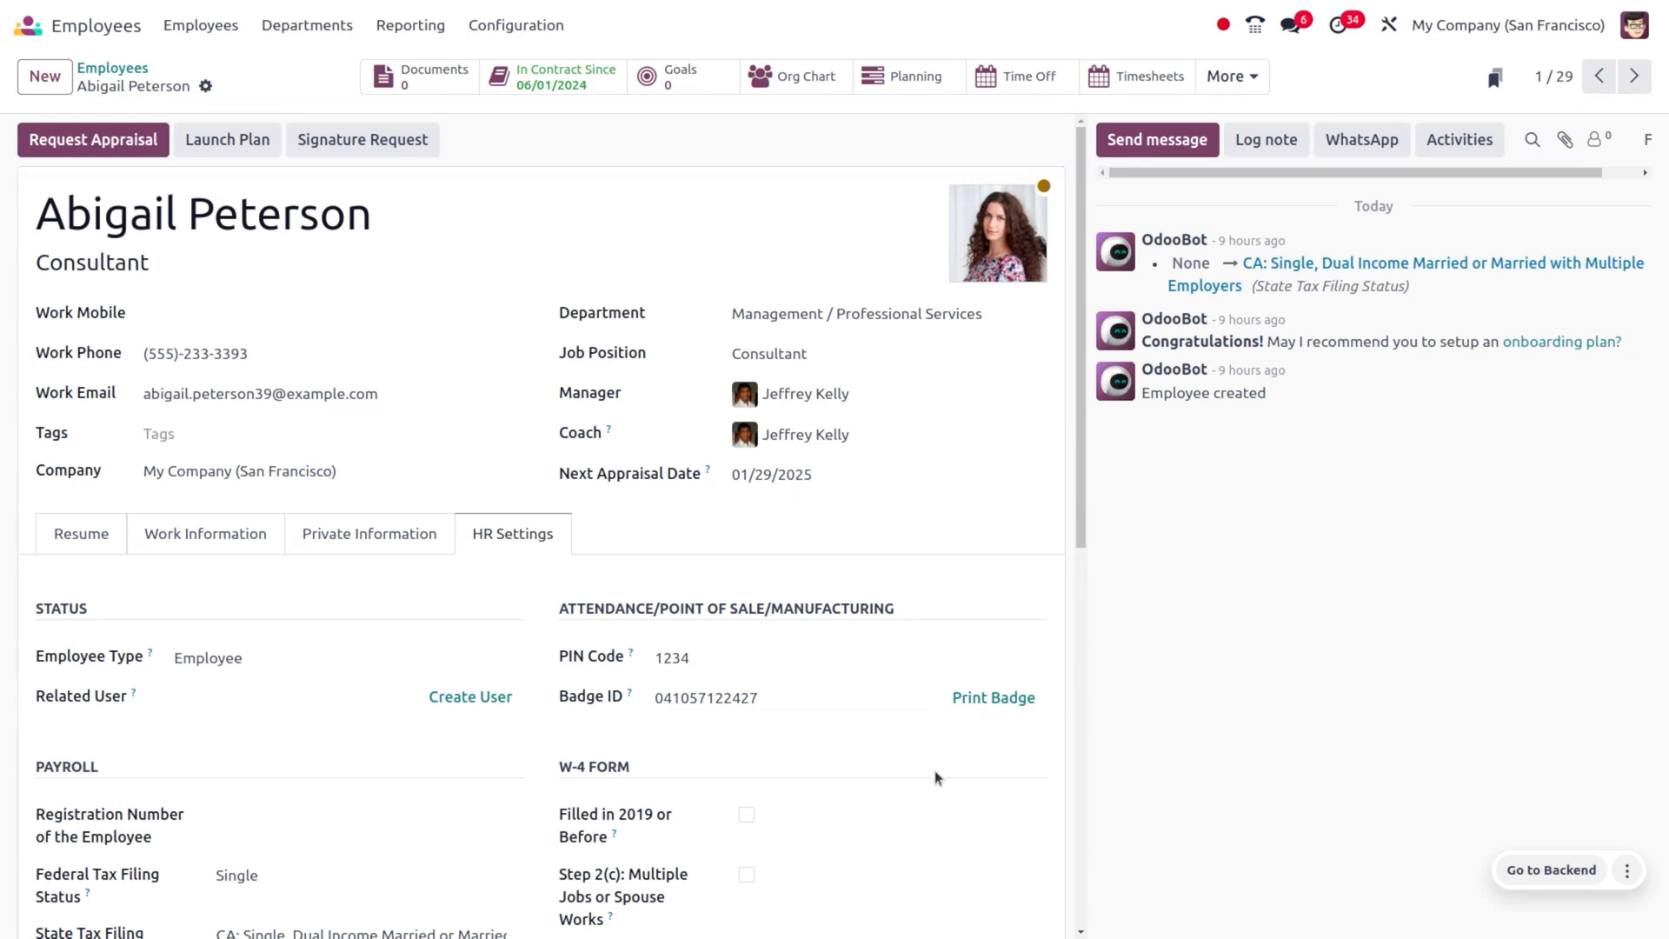
left_click(706, 697)
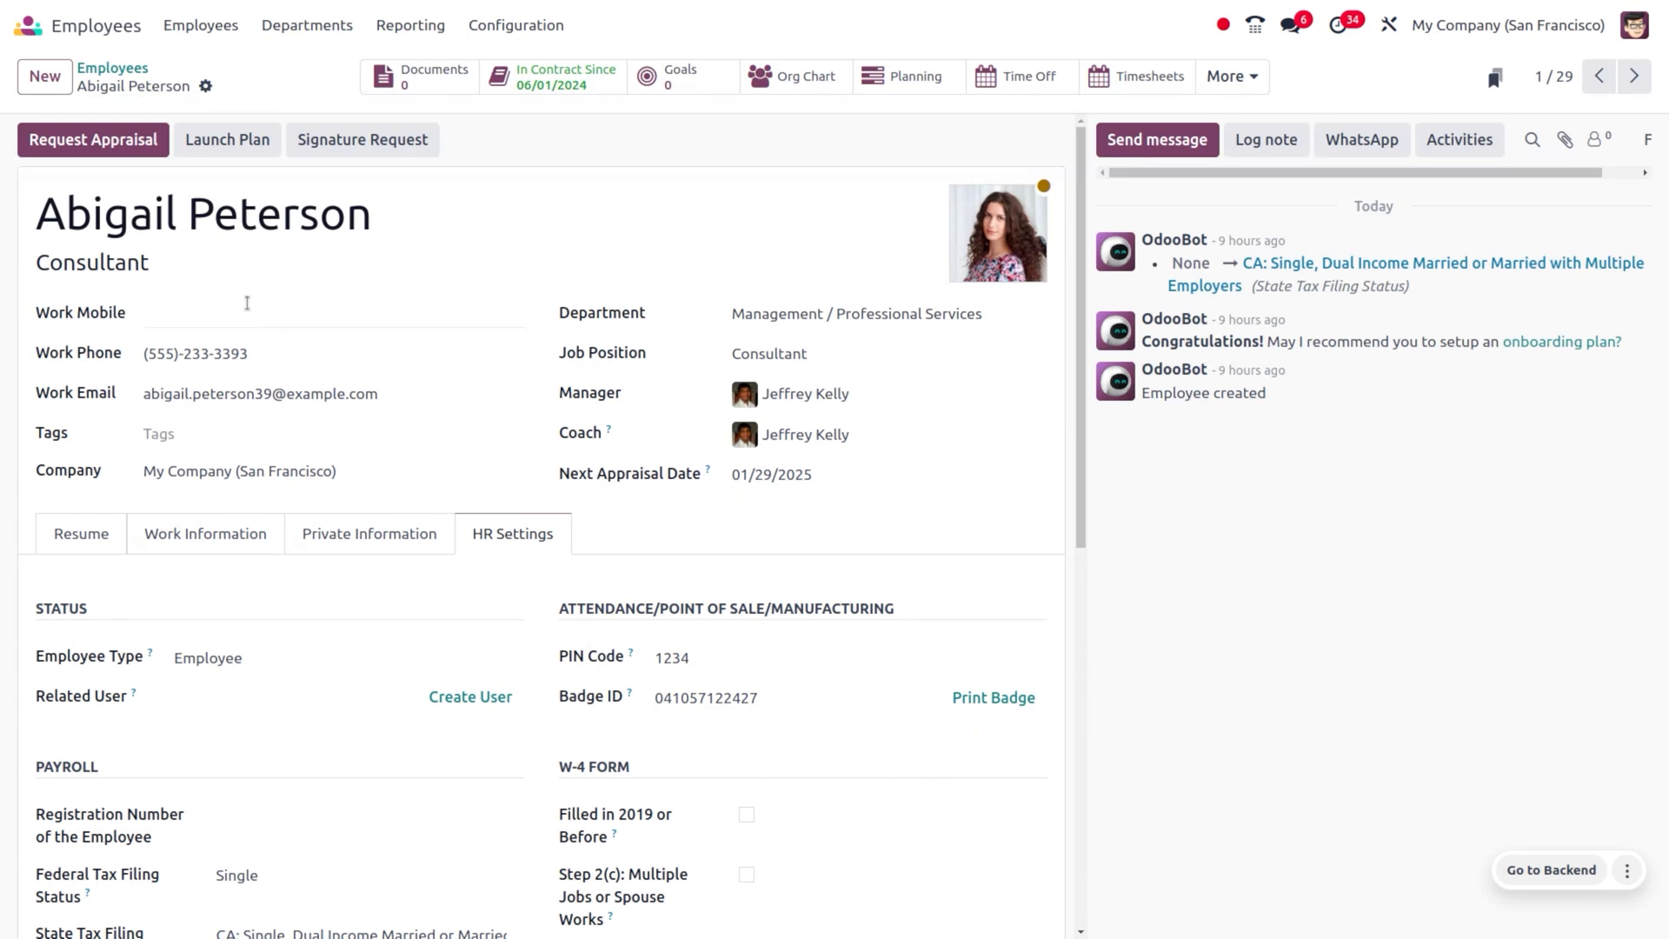
mouse_move(26, 24)
type("/ po")
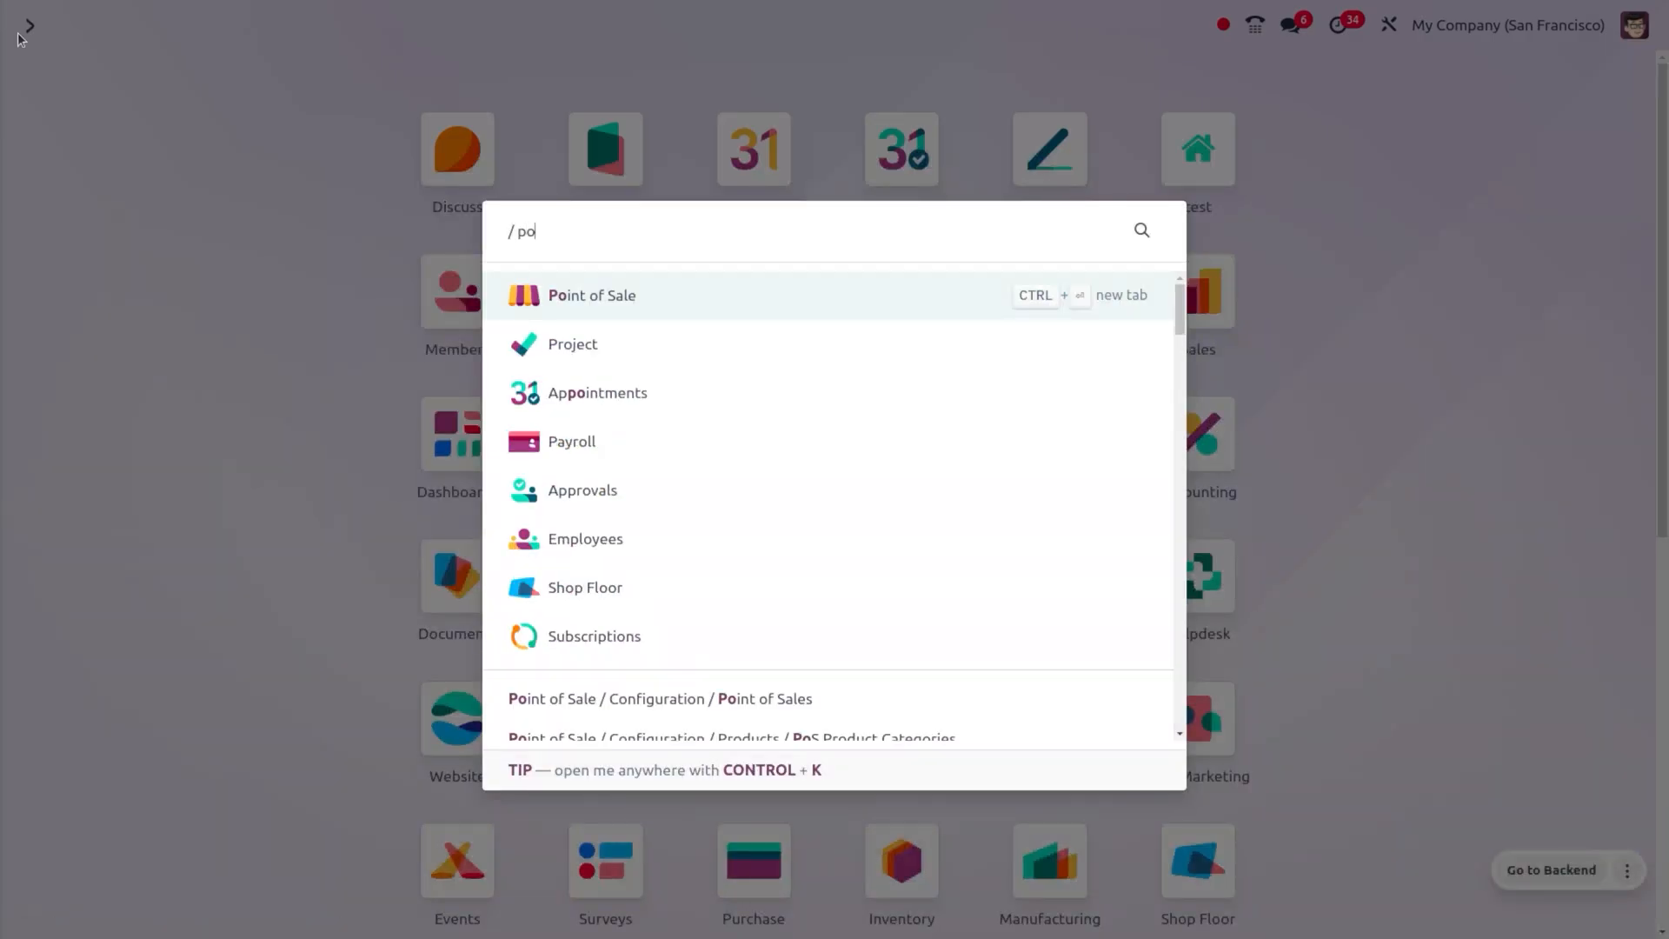
Open the Clothes Shop register to reach the employee identification screen.
left_click(591, 295)
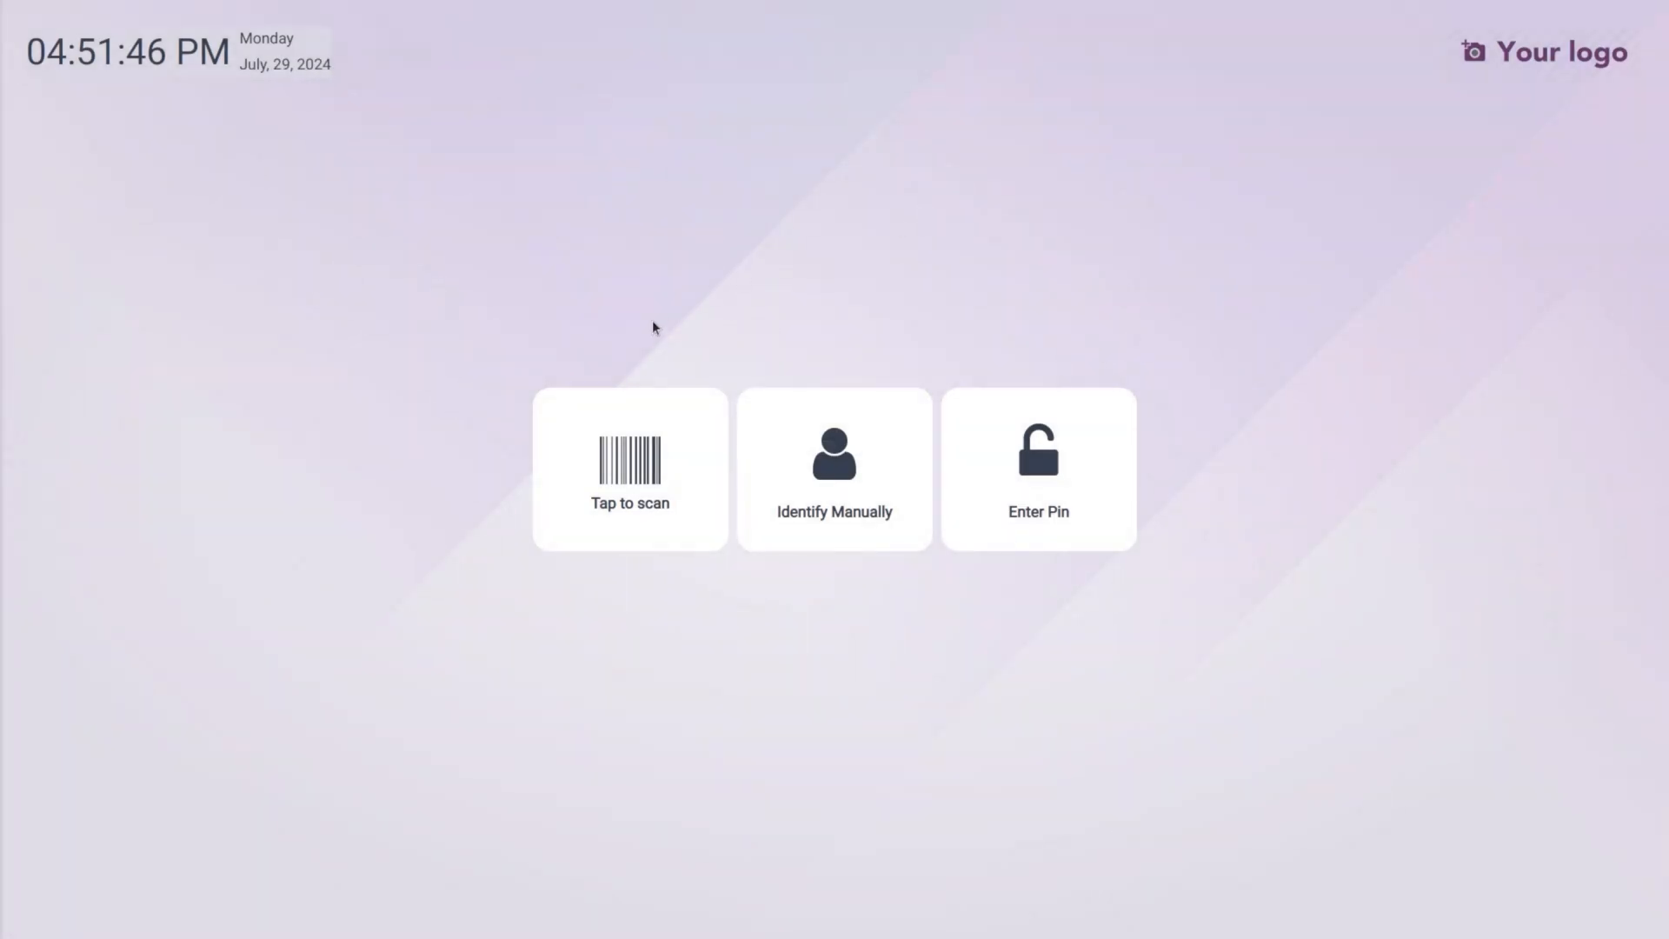
mouse_move(40, 141)
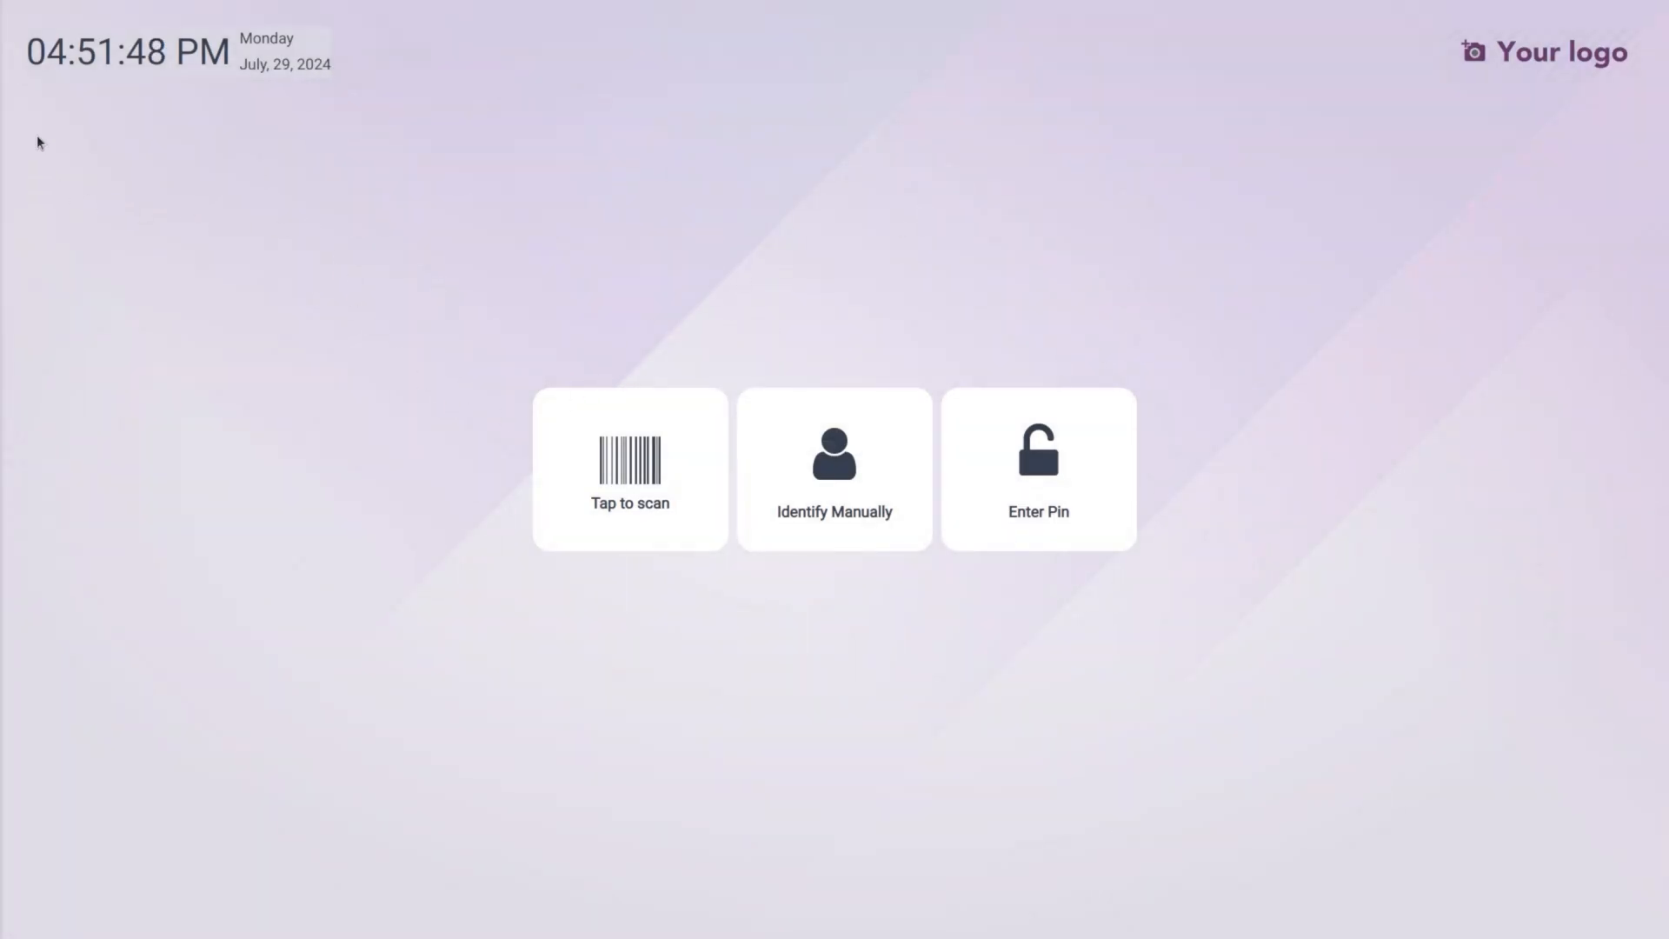
mouse_move(205, 148)
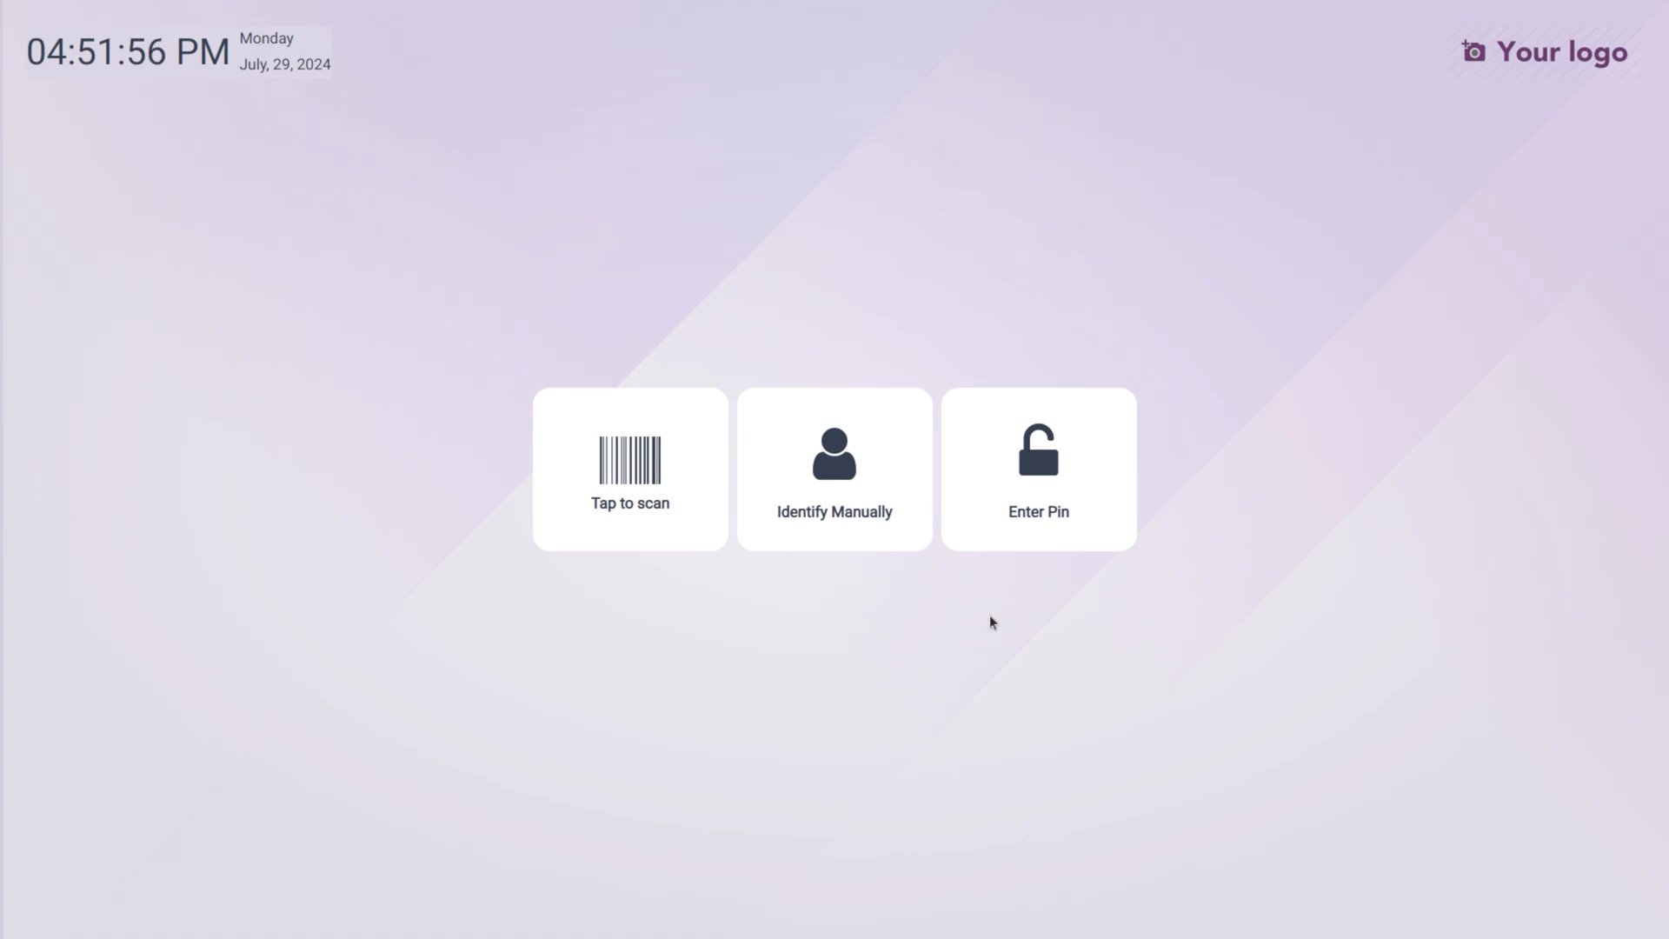
mouse_move(782, 746)
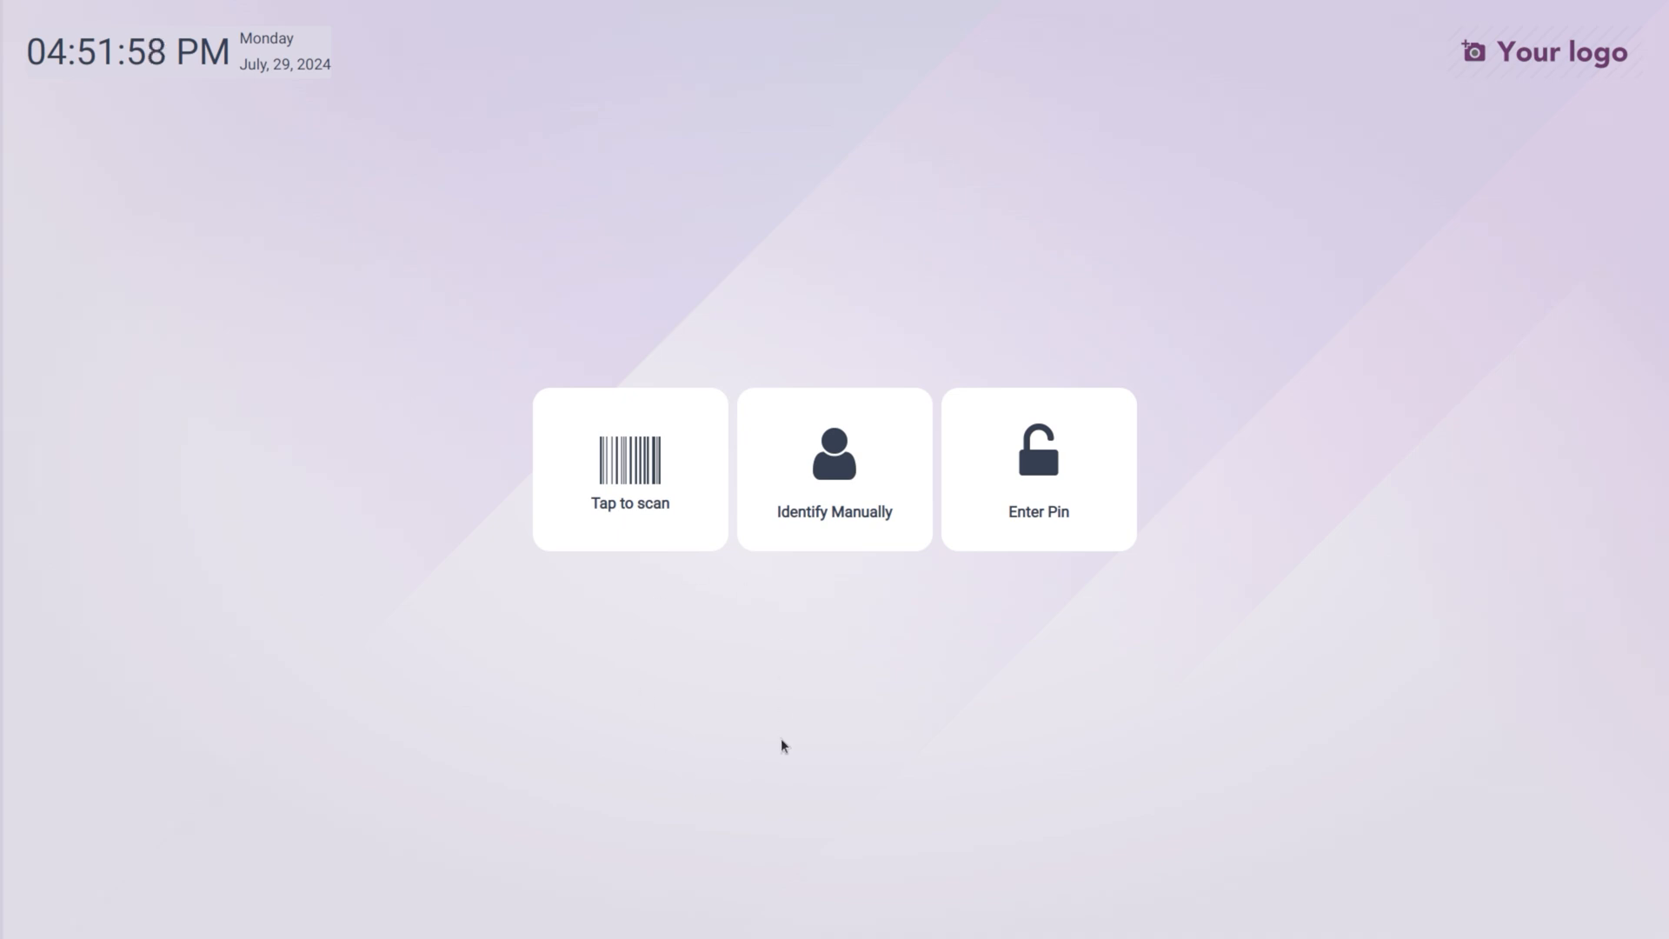
mouse_move(643, 572)
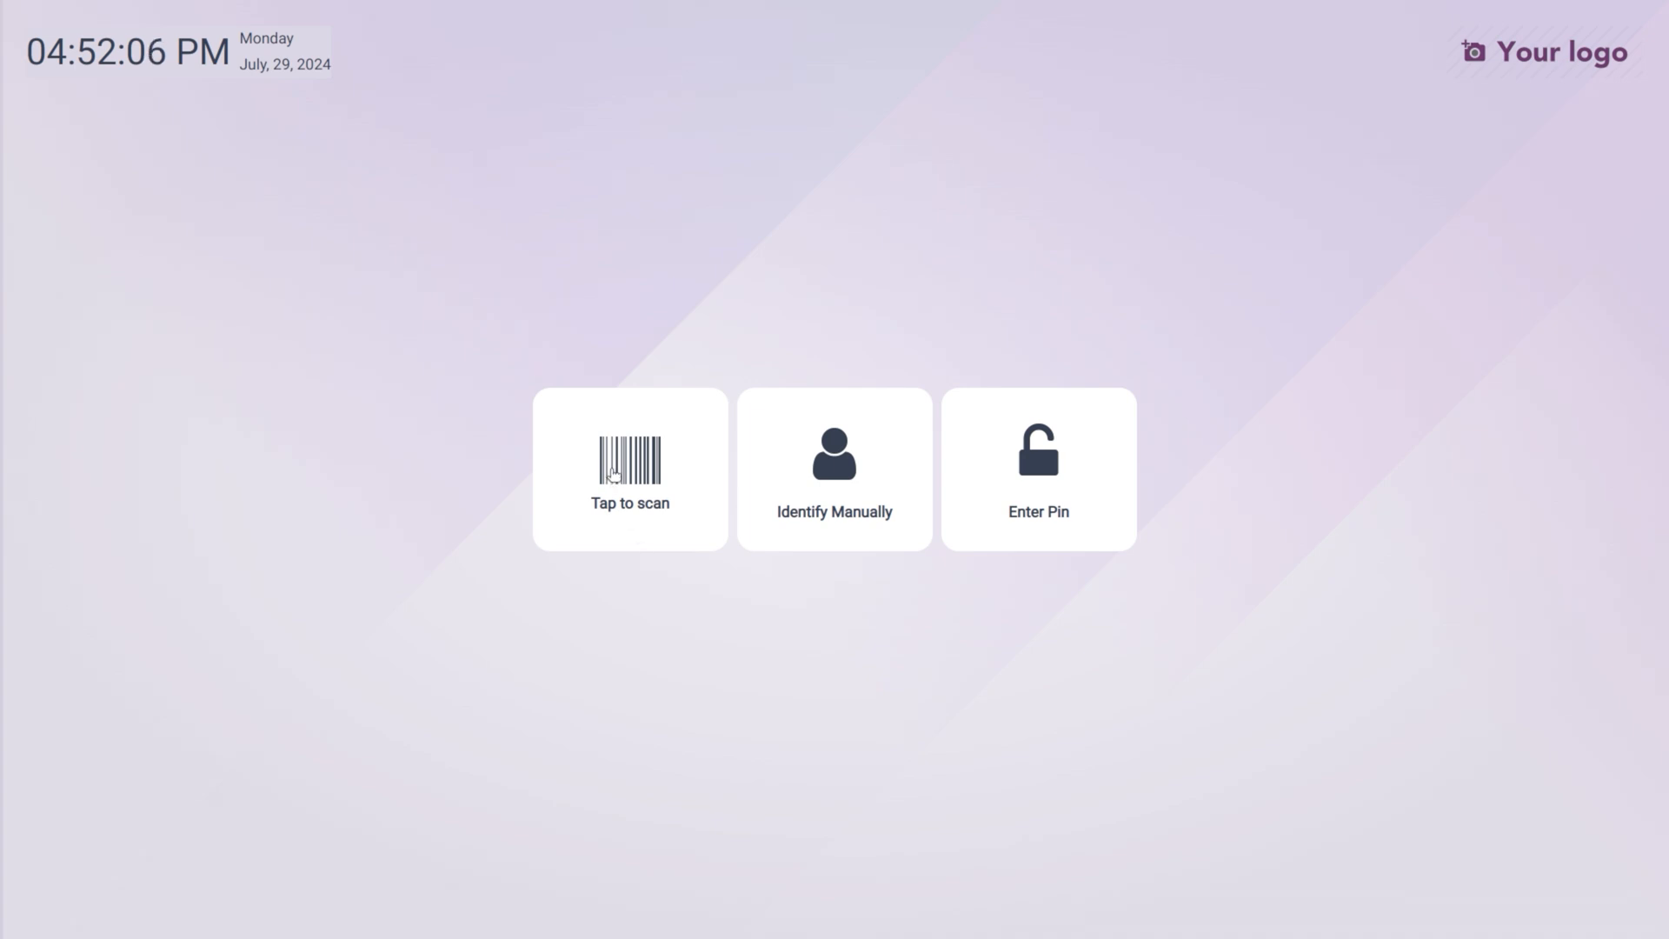
mouse_move(837, 435)
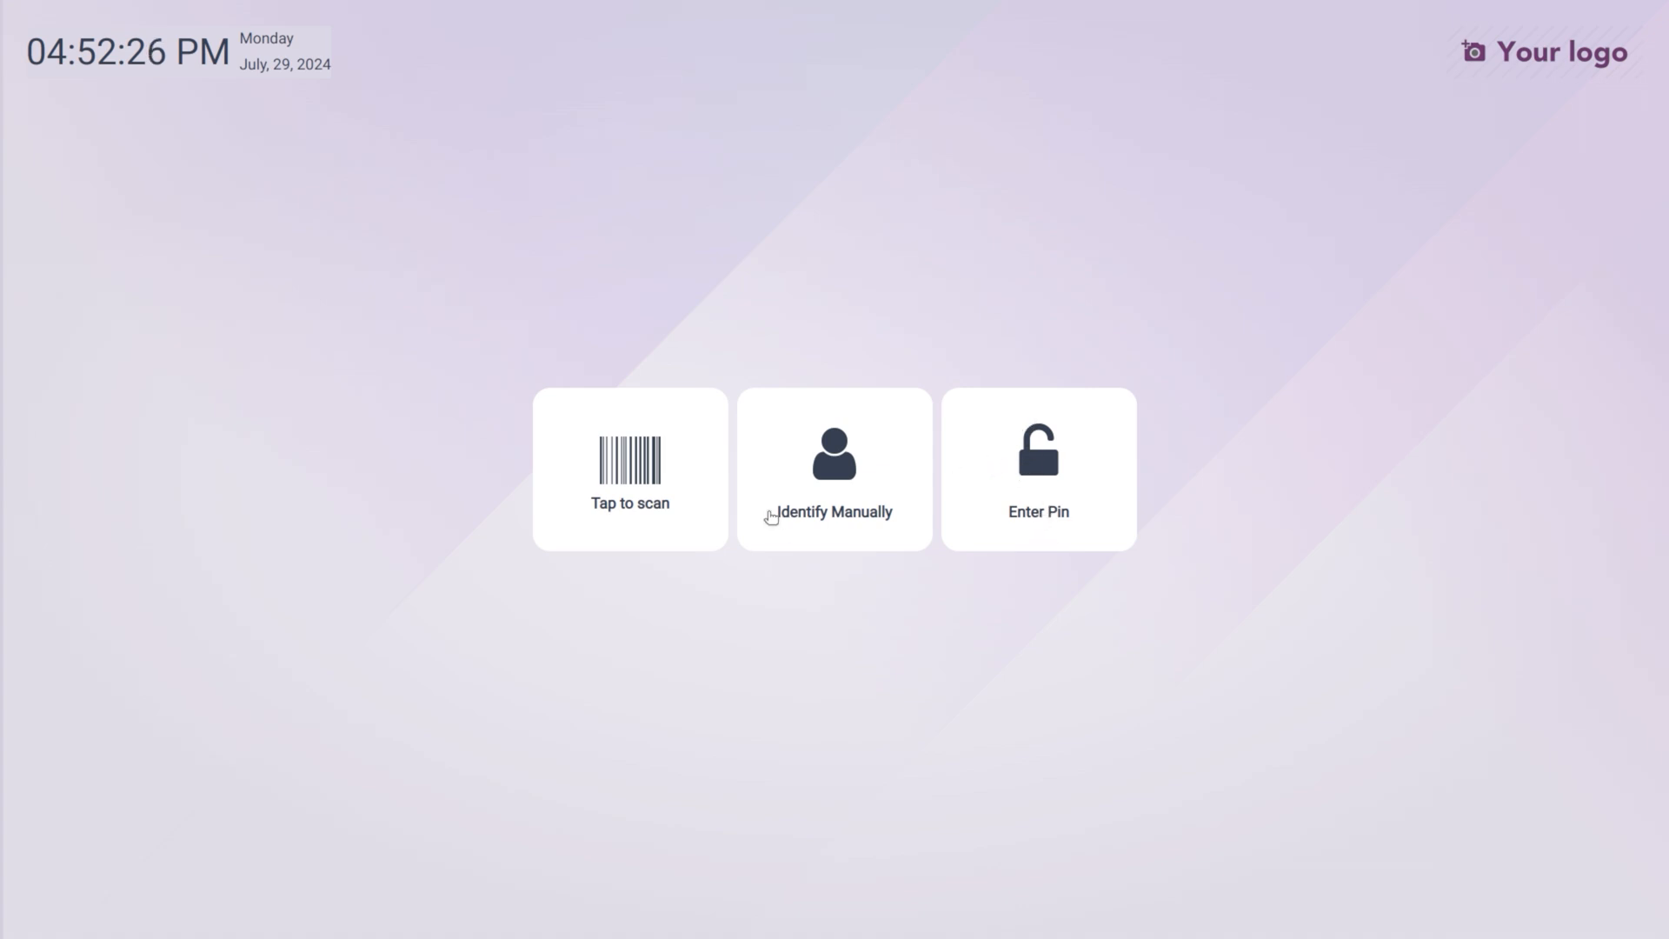
Identify manually as the first employee, enter the password and open the session with zero opening cash.
left_click(832, 468)
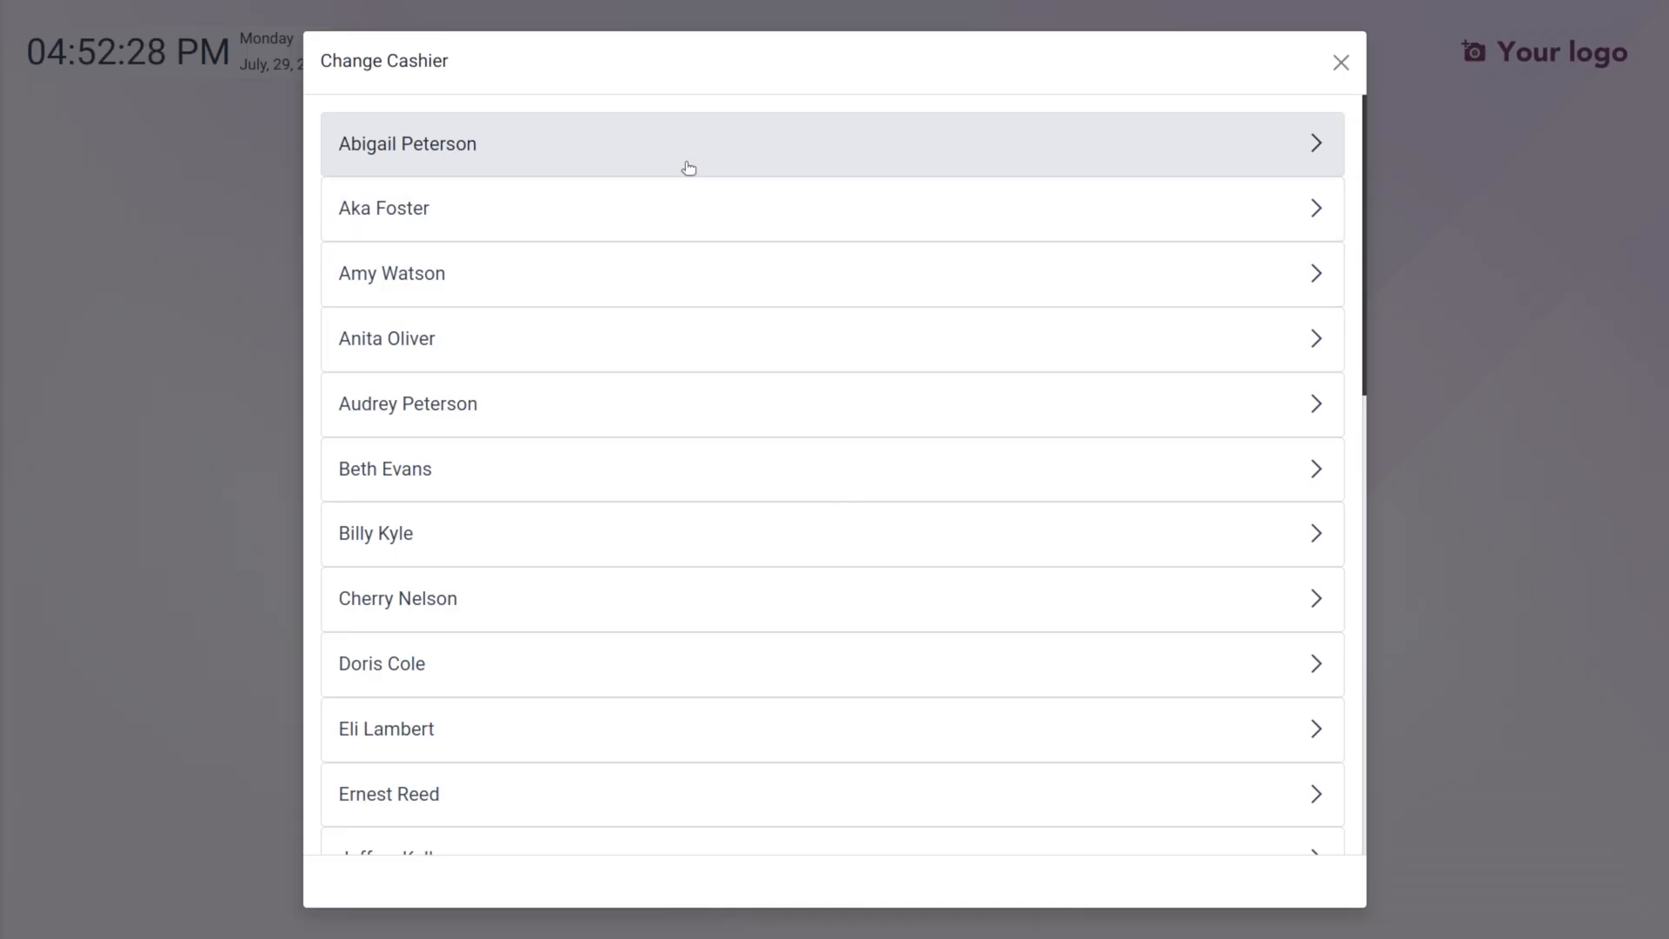
mouse_move(362, 146)
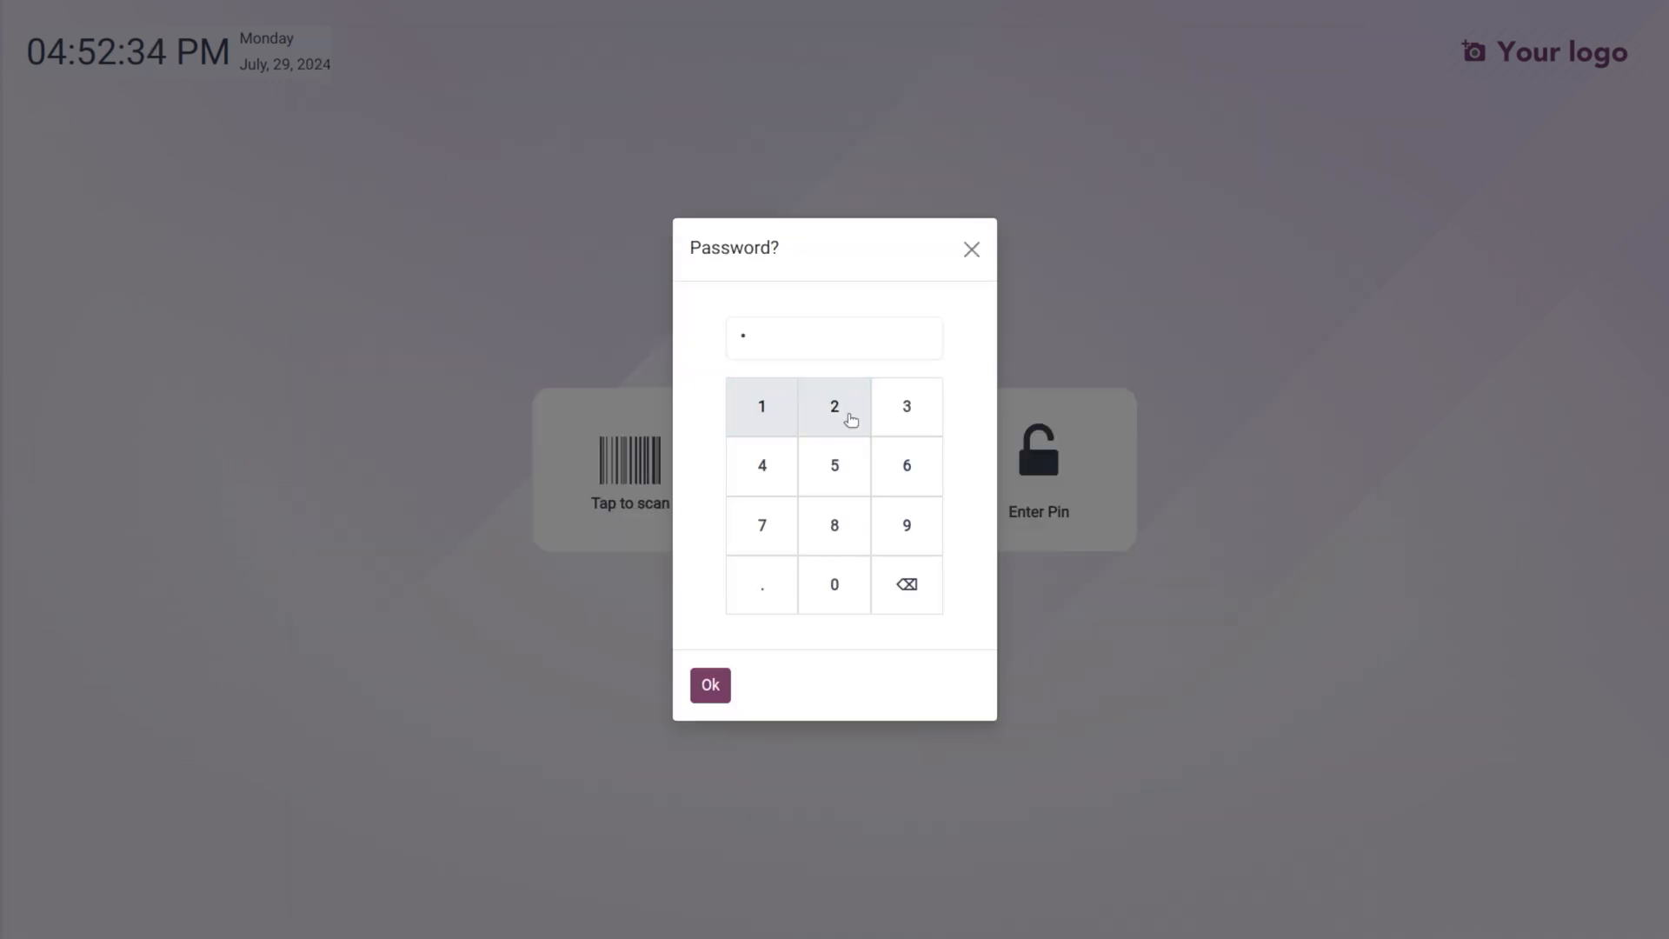
left_click(762, 466)
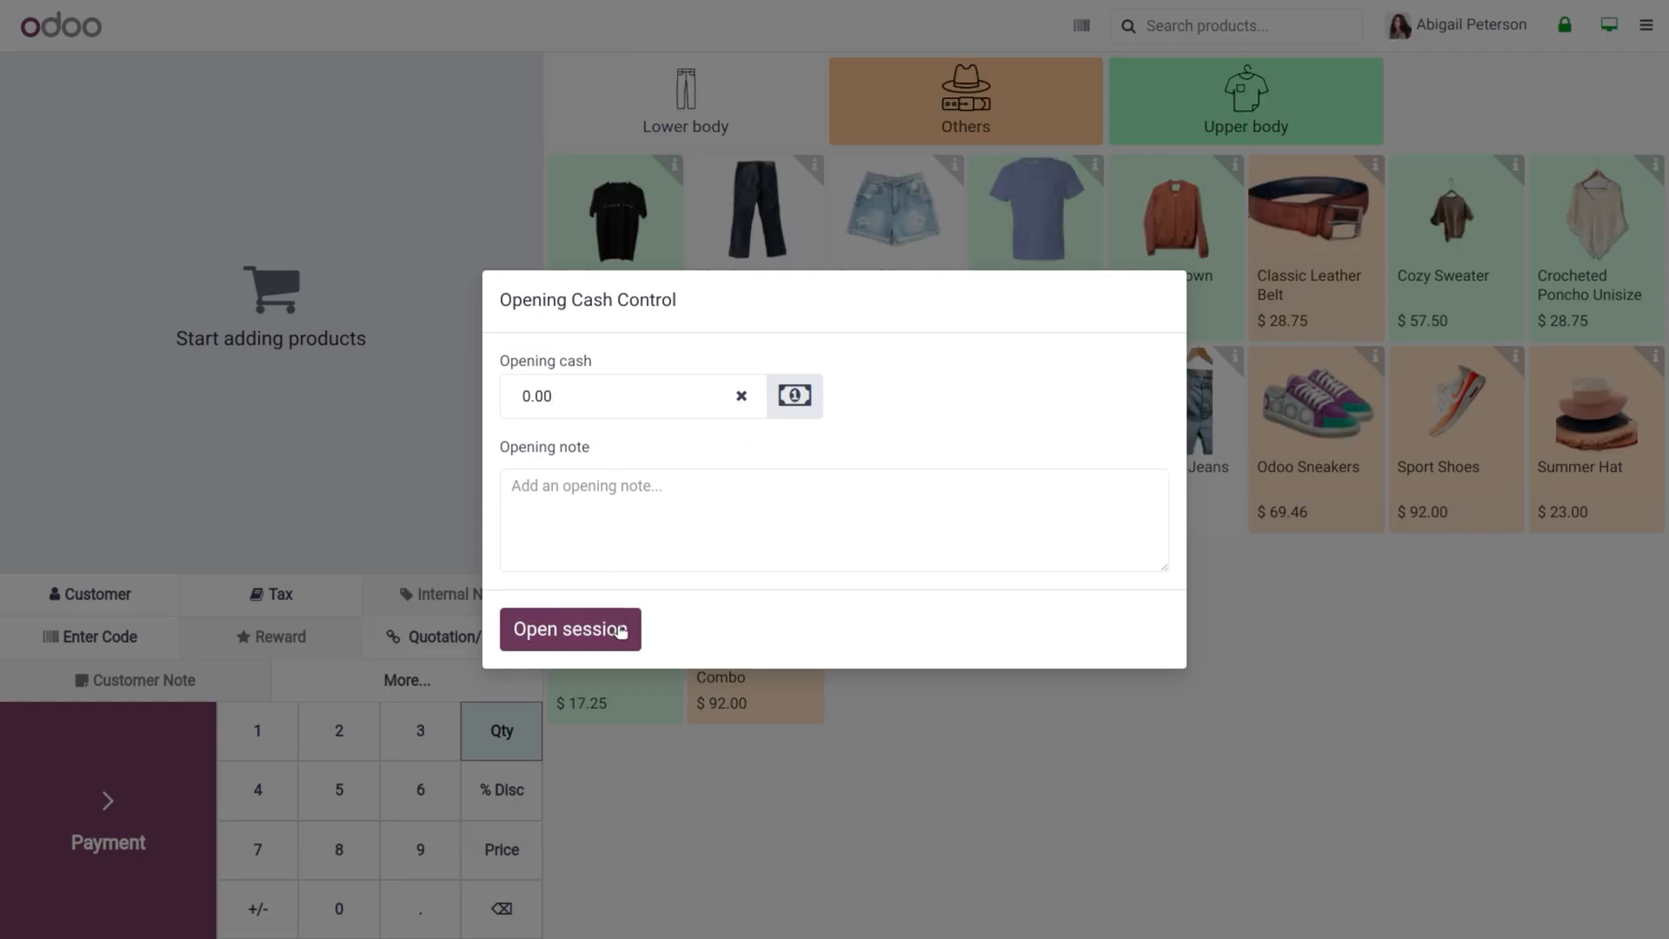
left_click(570, 629)
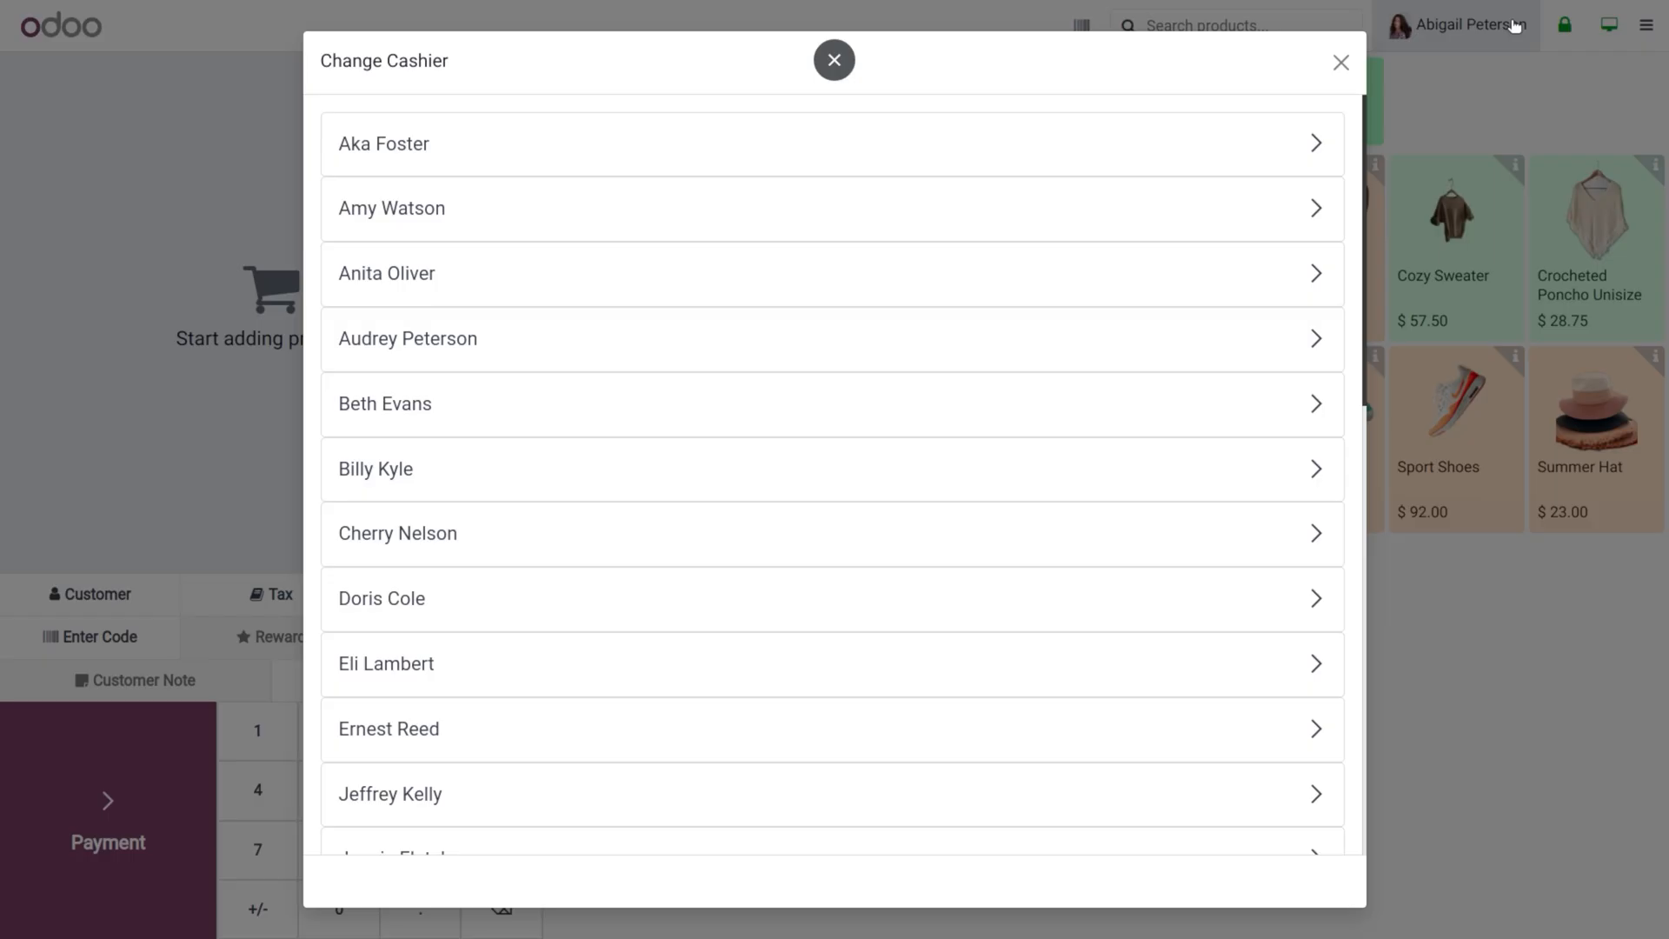
mouse_move(1027, 144)
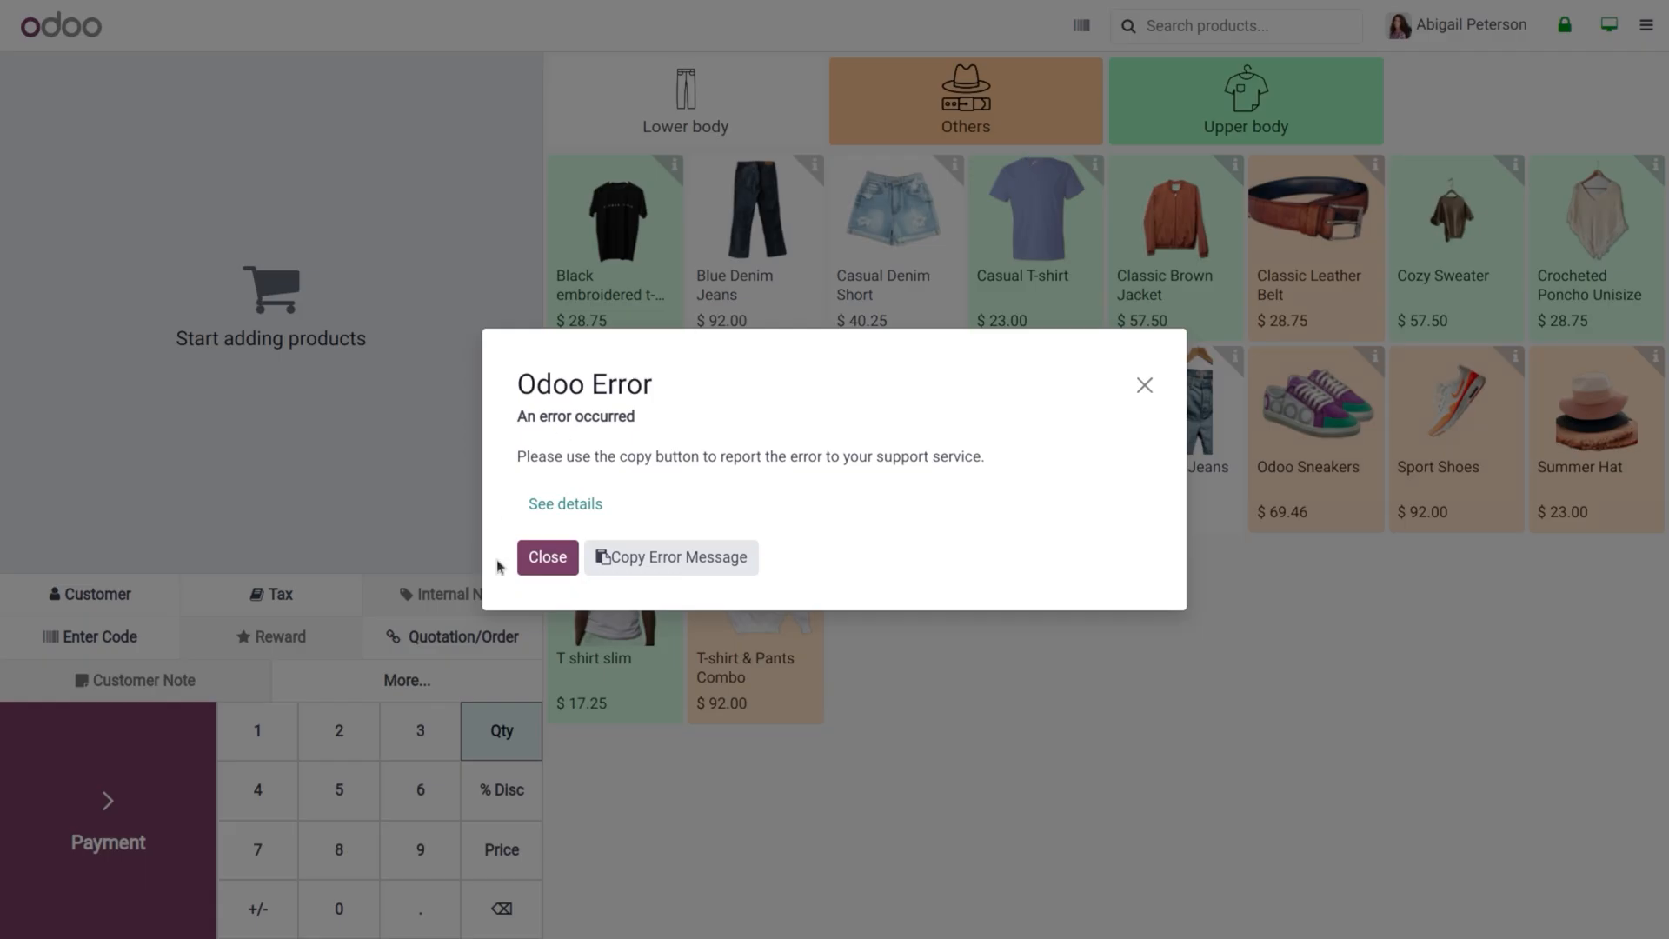
left_click(546, 556)
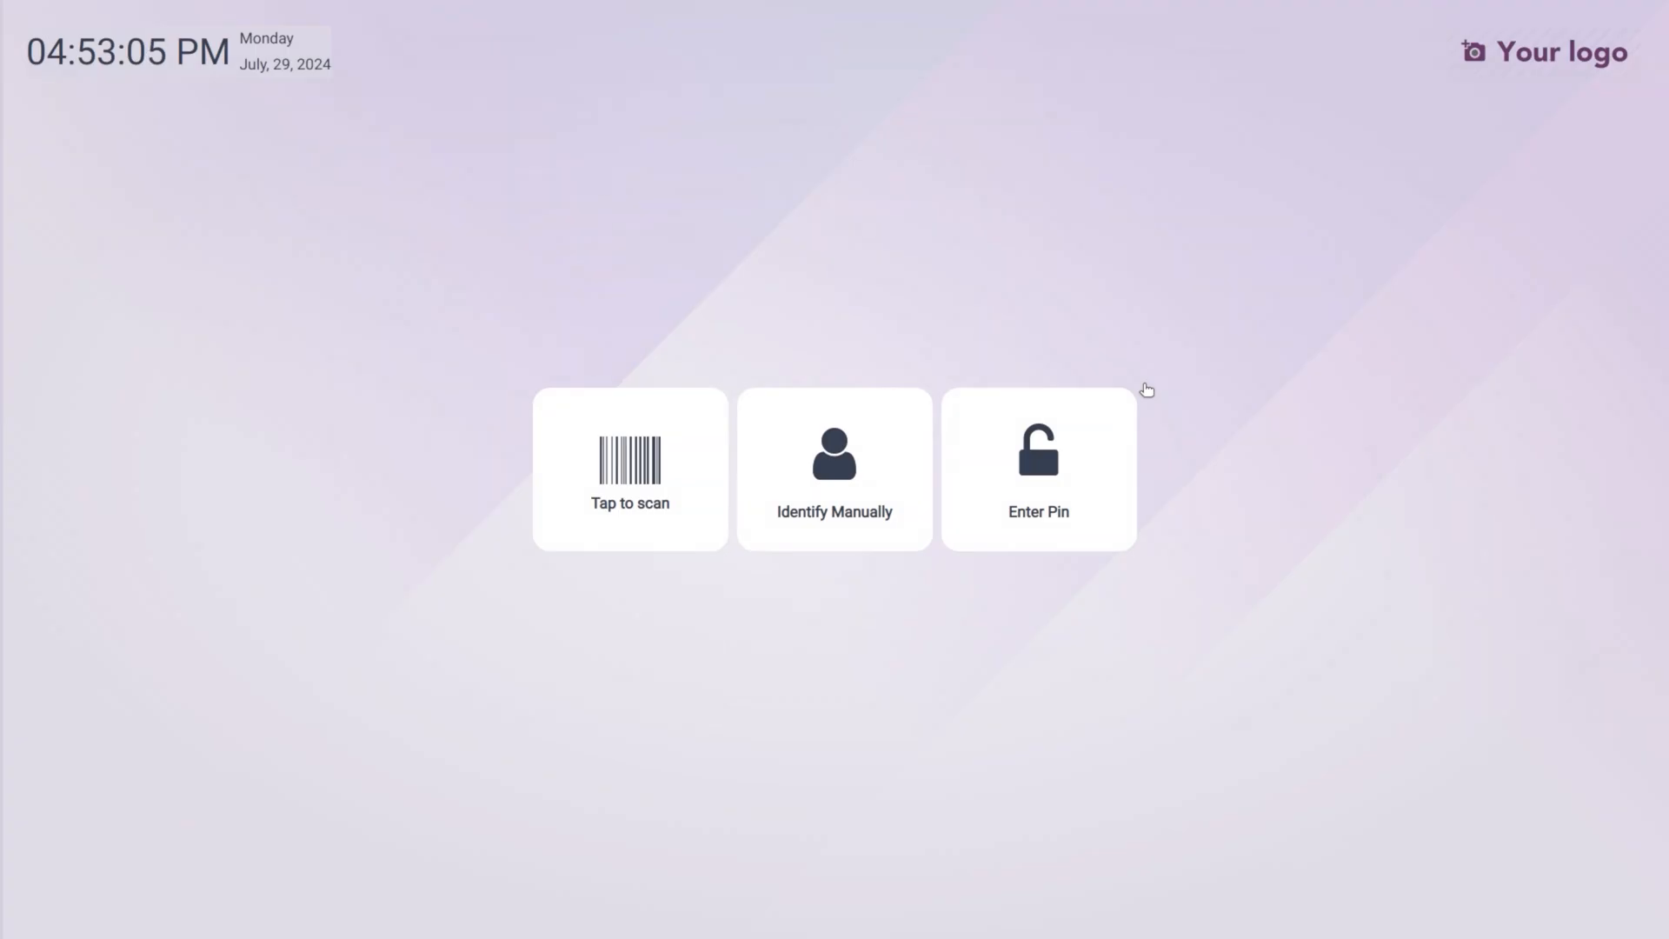
mouse_move(1047, 487)
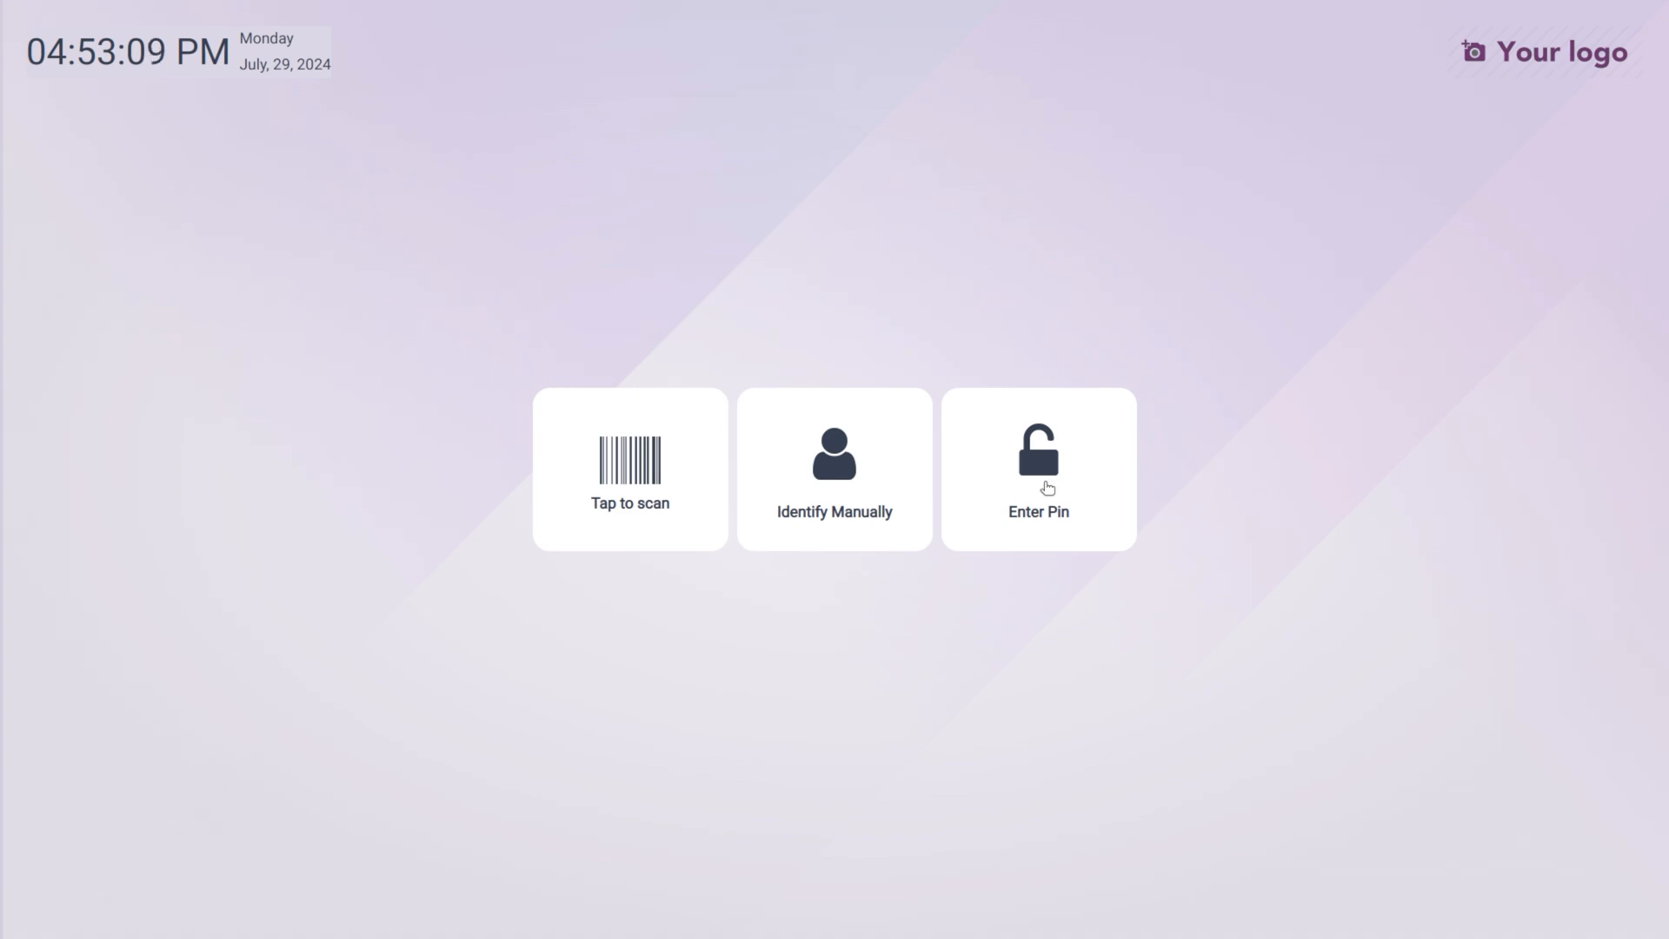
left_click(1036, 468)
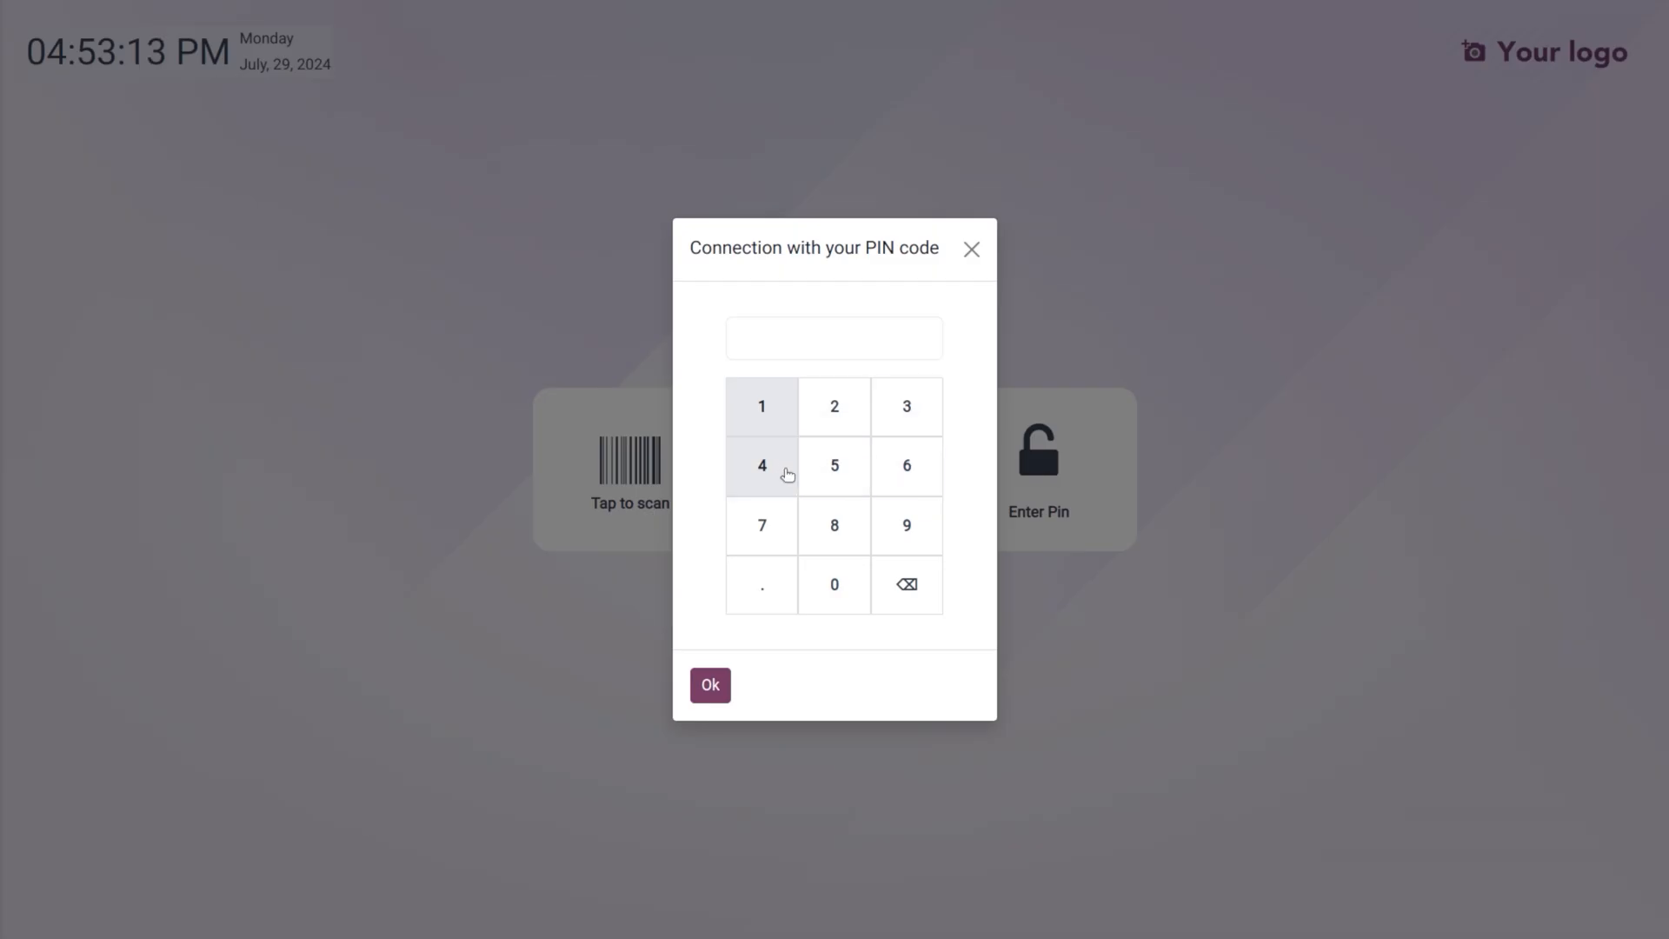
left_click(762, 523)
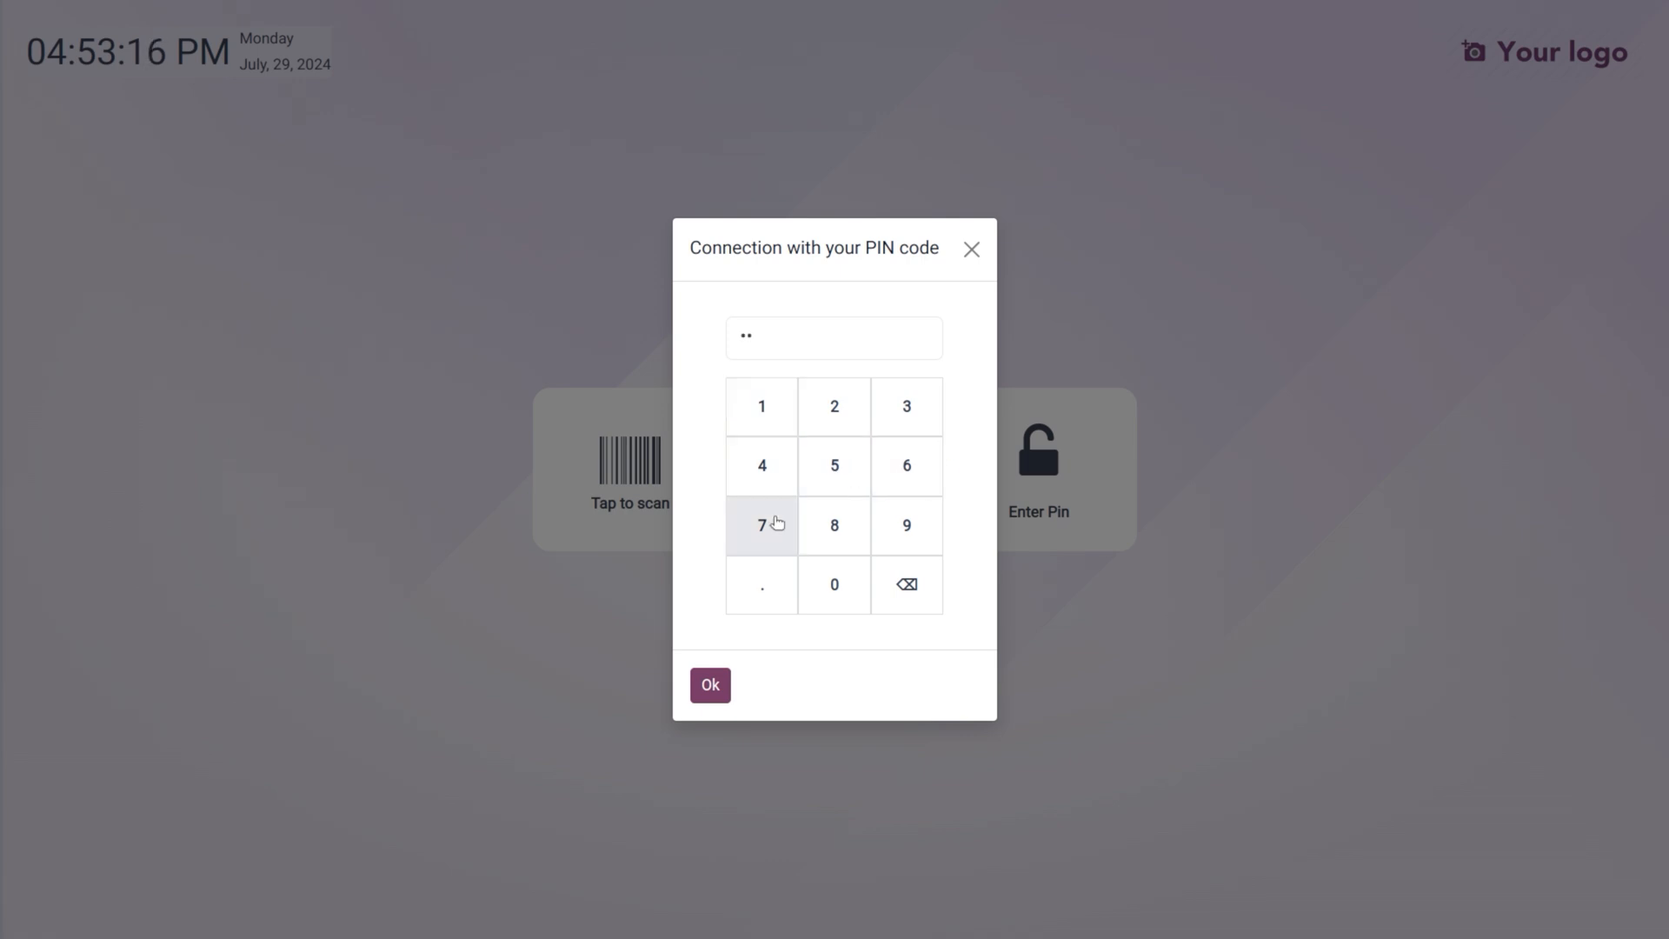
left_click(710, 685)
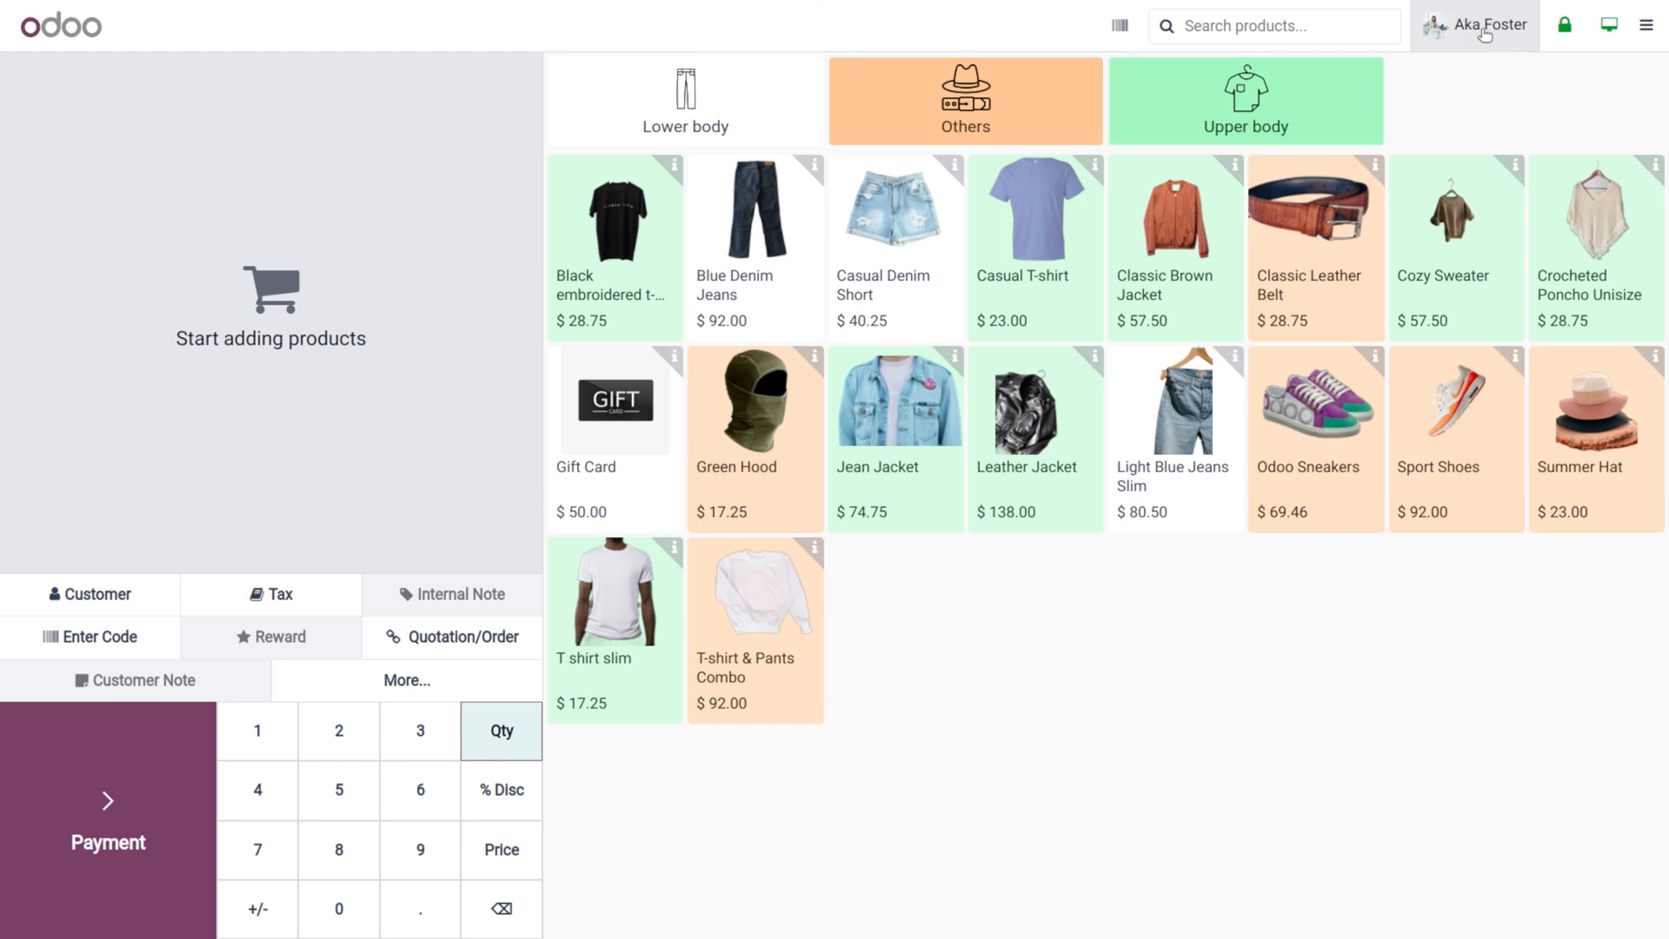
mouse_move(1487, 40)
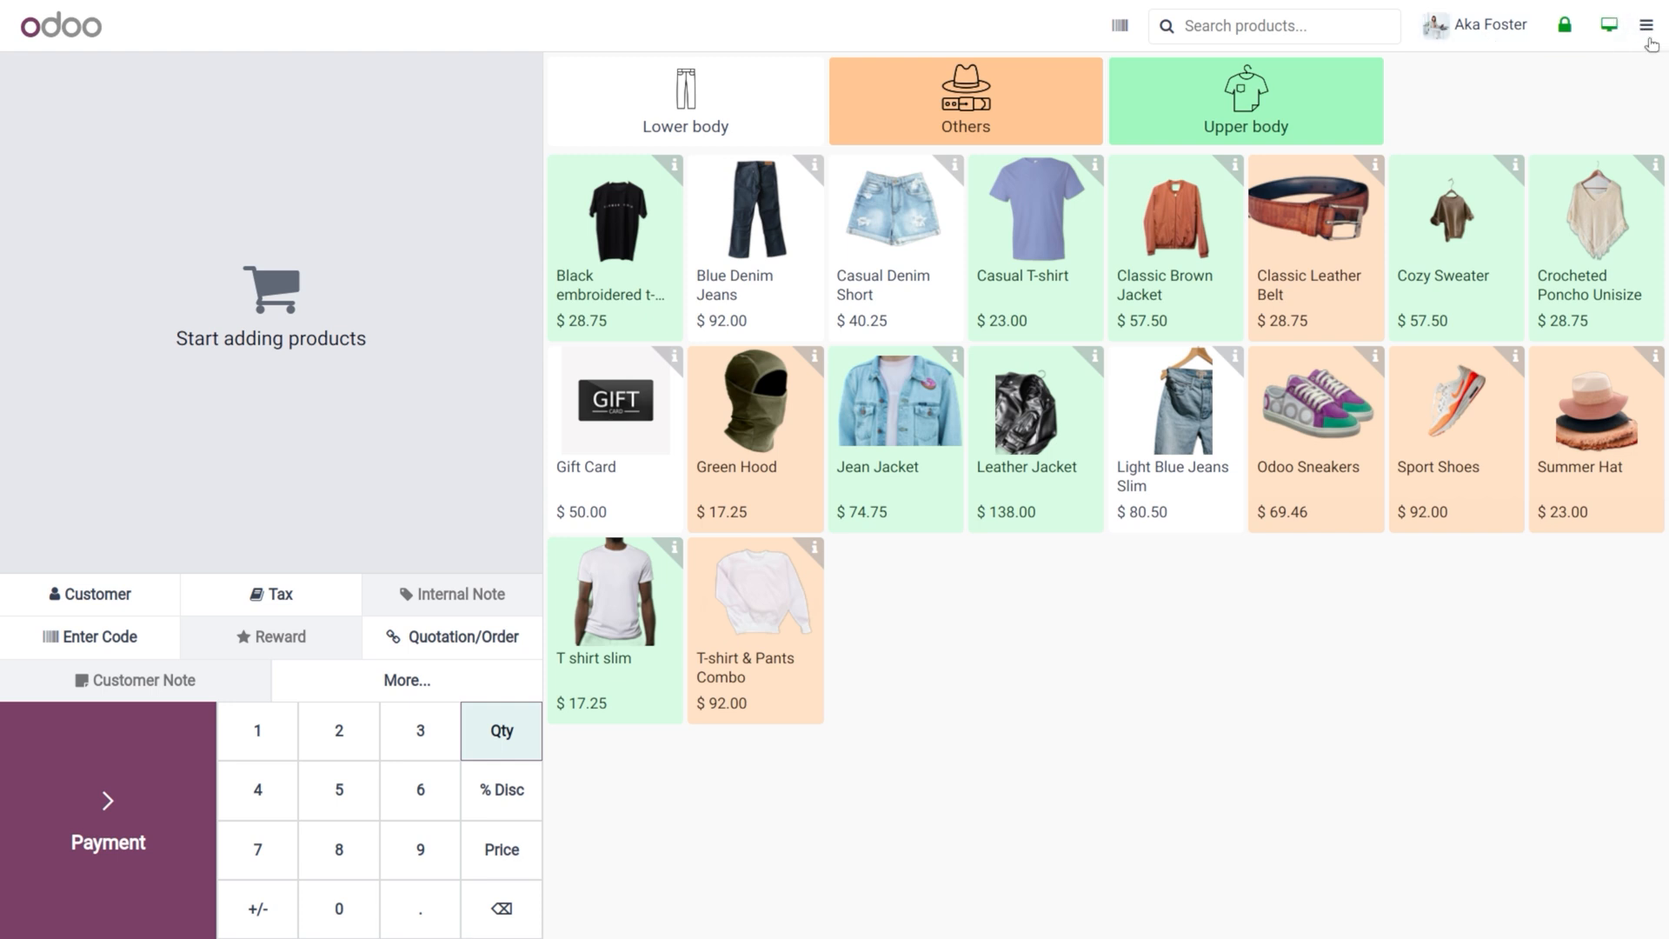
mouse_move(1490, 711)
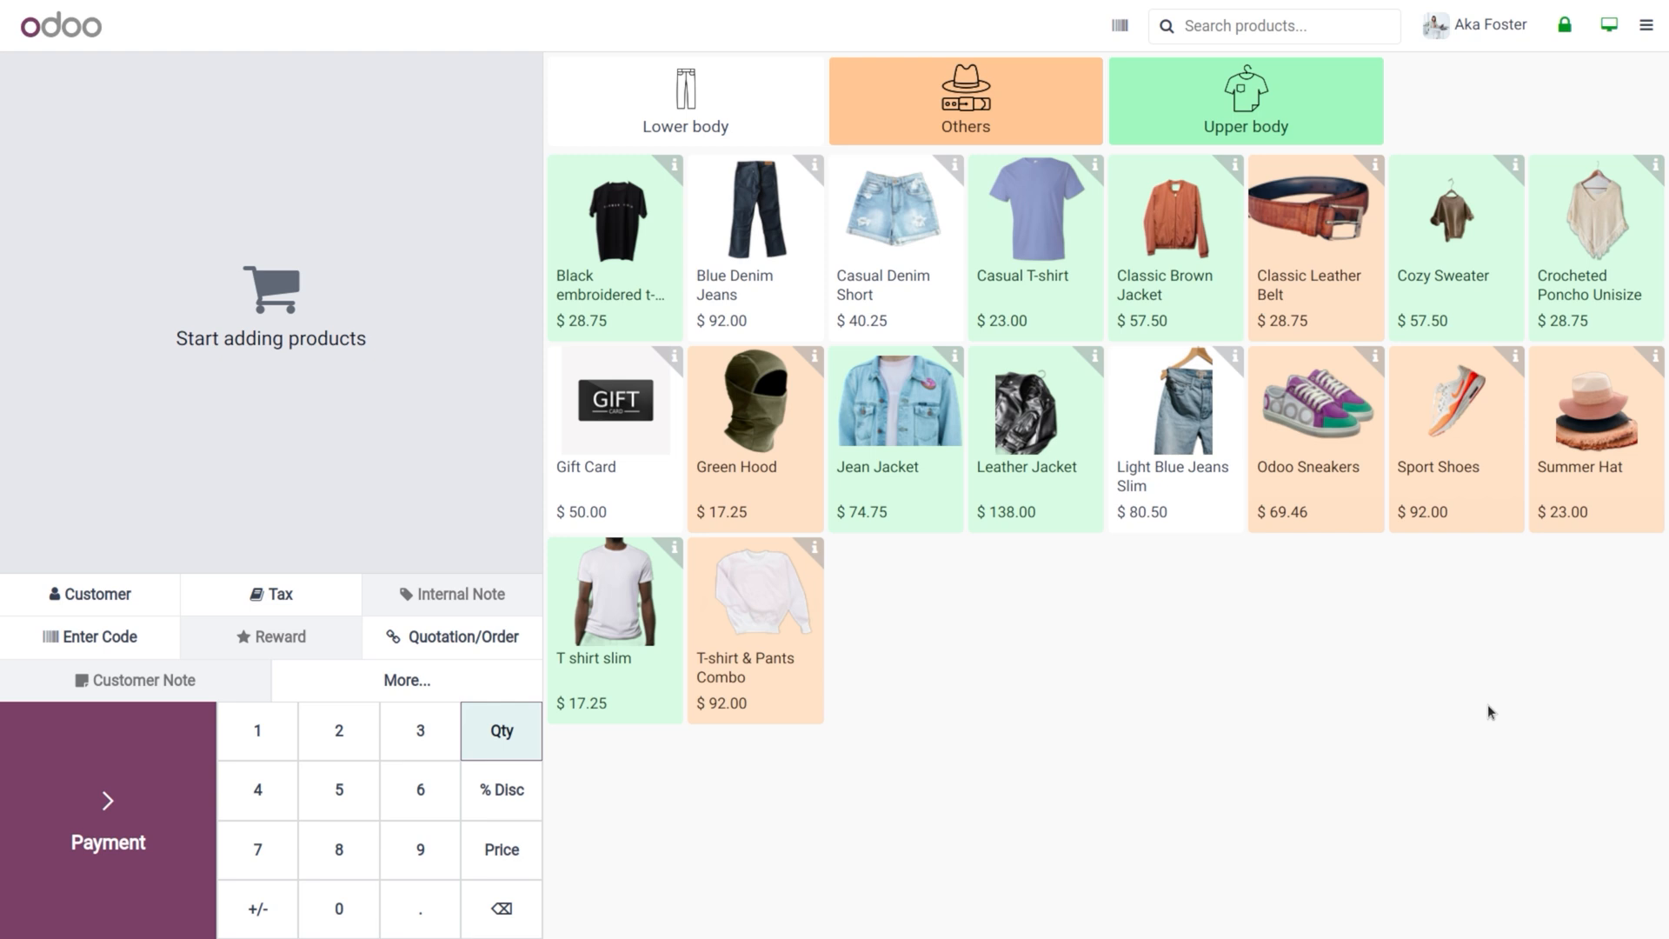
mouse_move(1644, 106)
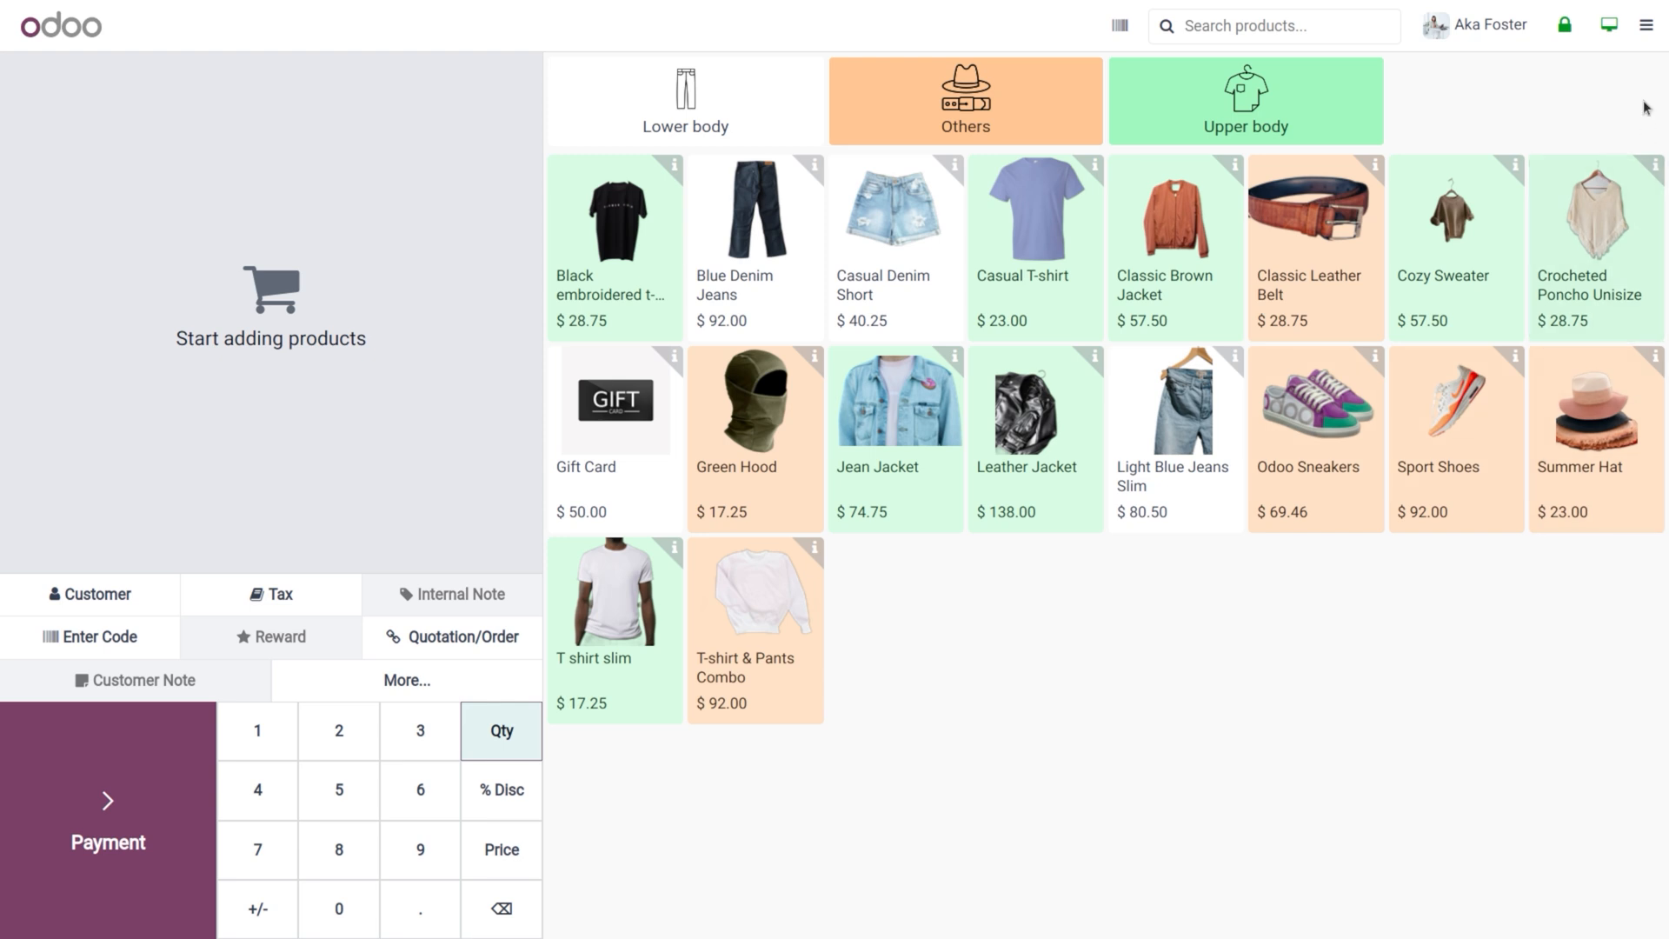